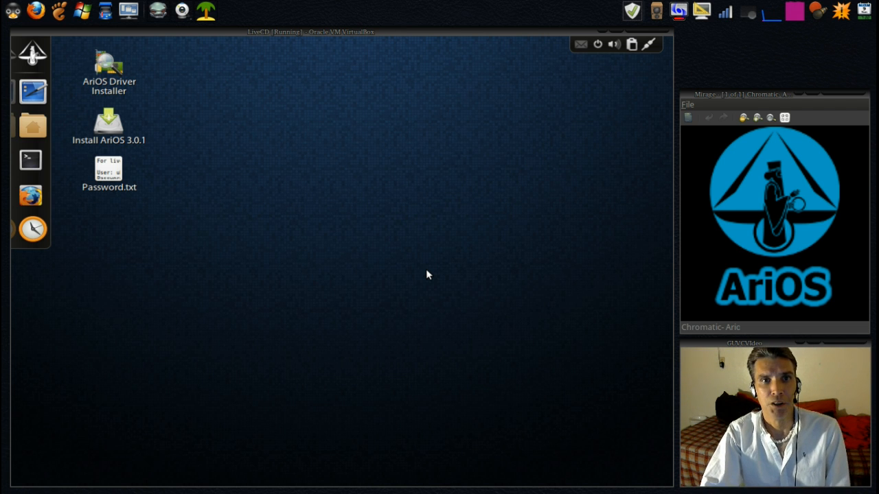
{"action": "mouse_move", "coordinate": [316, 64]}
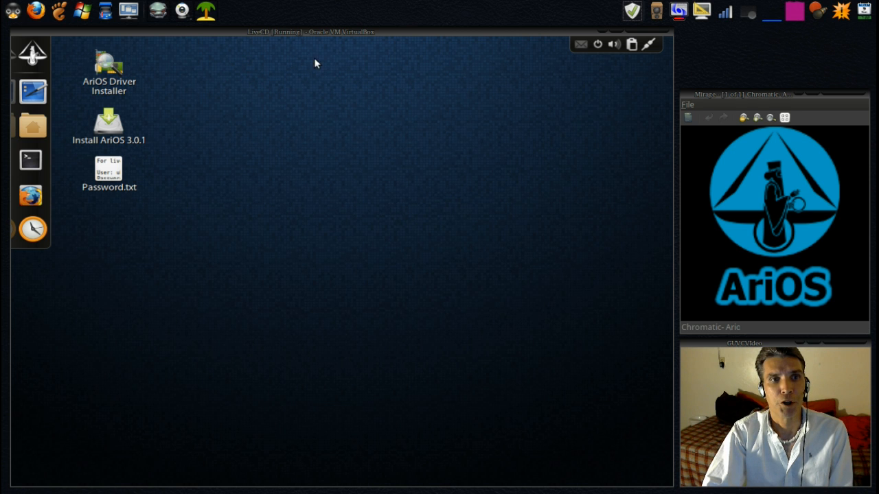
{"action": "mouse_move", "coordinate": [441, 481]}
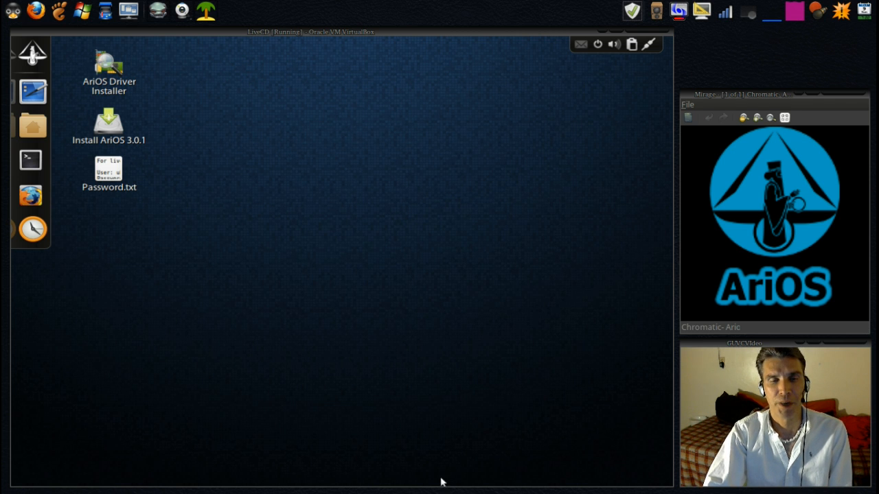
{"action": "mouse_move", "coordinate": [464, 295]}
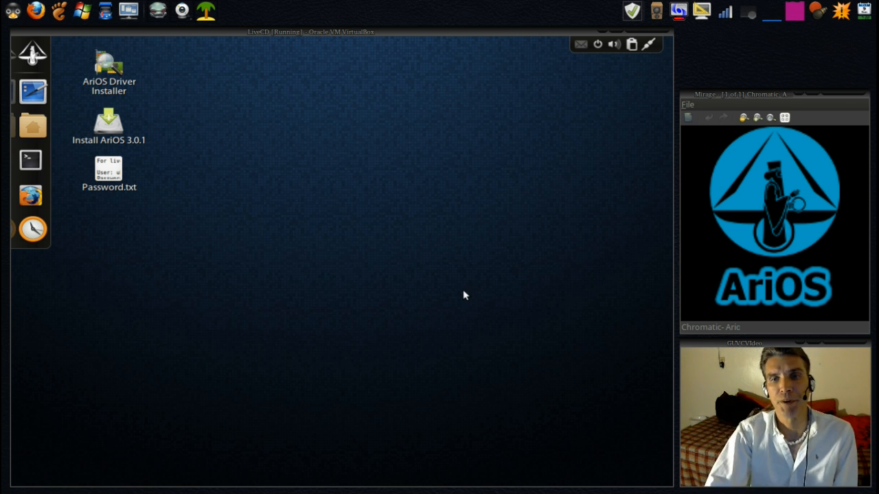
{"action": "mouse_move", "coordinate": [541, 158]}
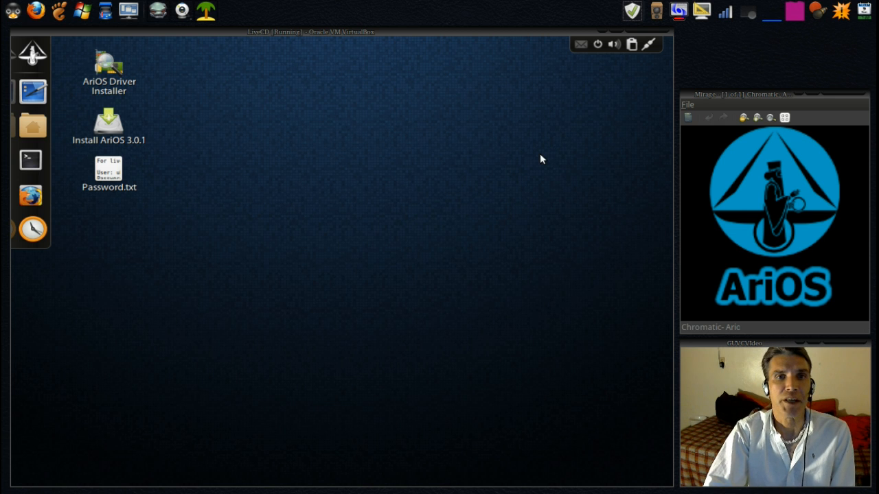
{"action": "mouse_move", "coordinate": [584, 55]}
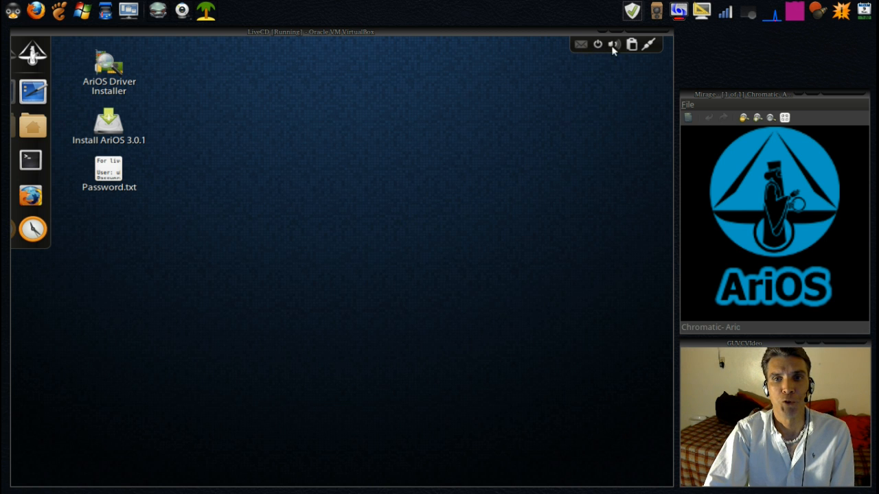
{"action": "mouse_move", "coordinate": [297, 99]}
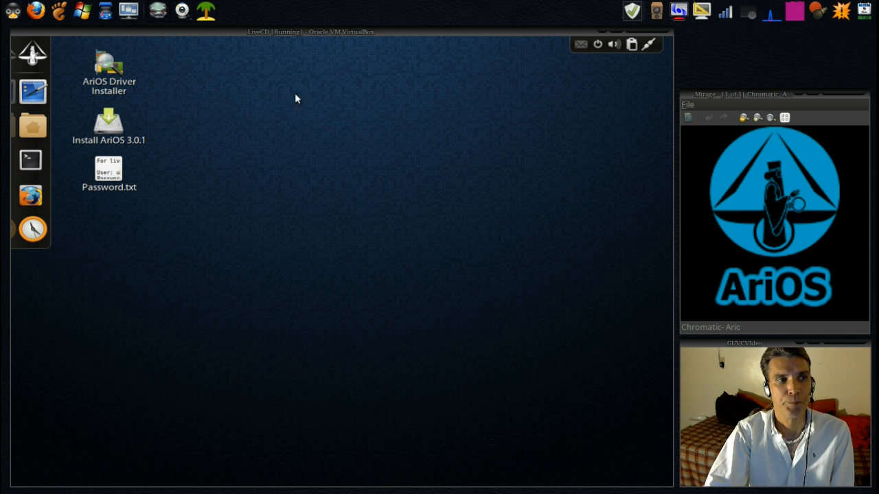
{"action": "mouse_move", "coordinate": [33, 92]}
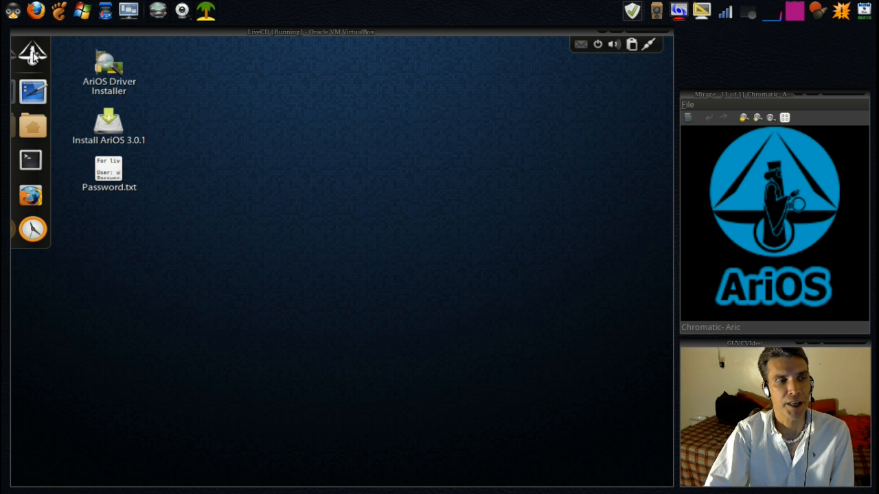
Step: Browse the application categories and personal places, then close the Documents folder window
{"action": "left_click", "coordinate": [31, 53]}
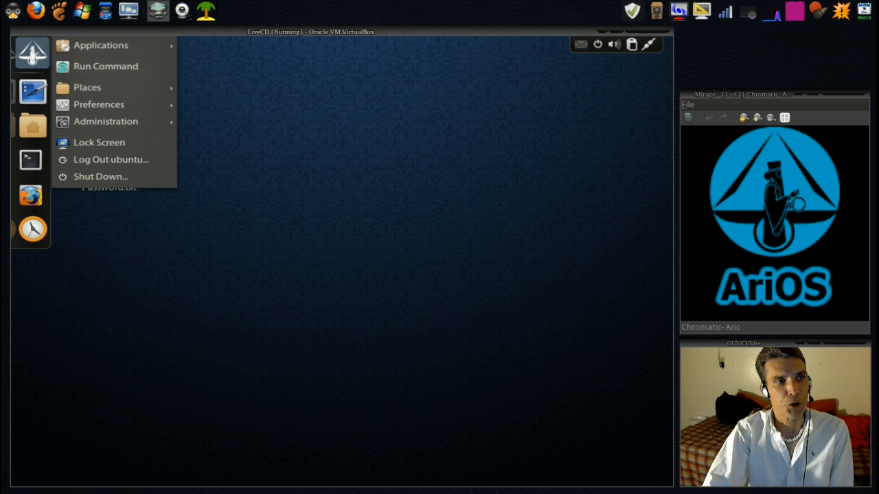
{"action": "left_click", "coordinate": [100, 44]}
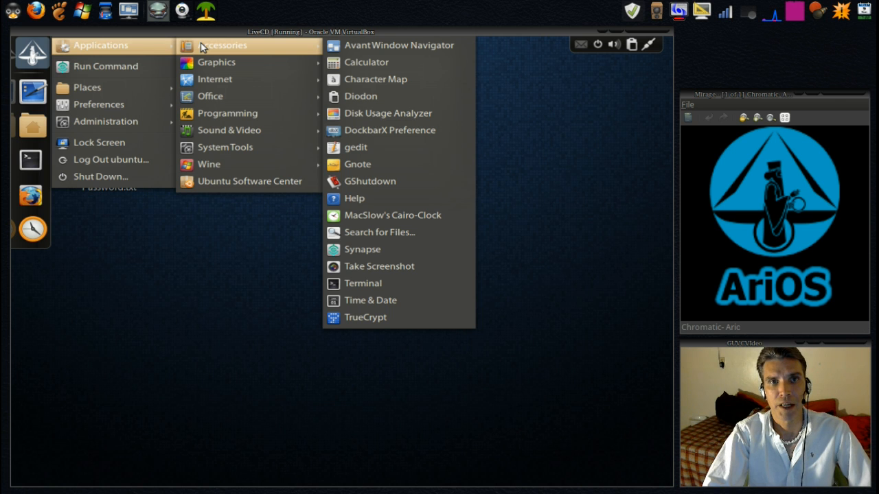
{"action": "mouse_move", "coordinate": [511, 19]}
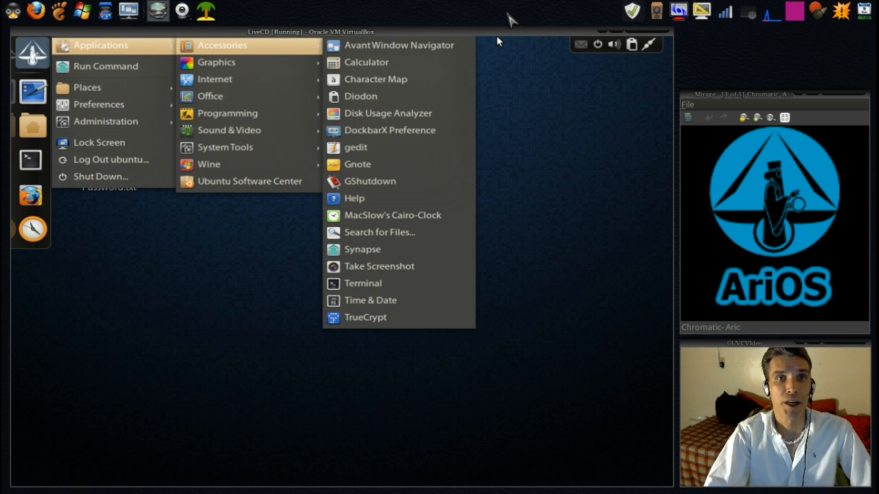
{"action": "mouse_move", "coordinate": [532, 16]}
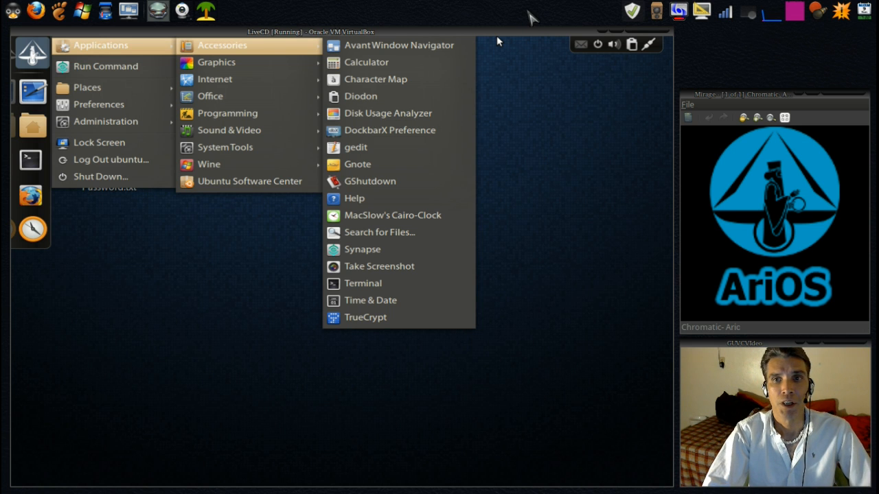
{"action": "mouse_move", "coordinate": [522, 17]}
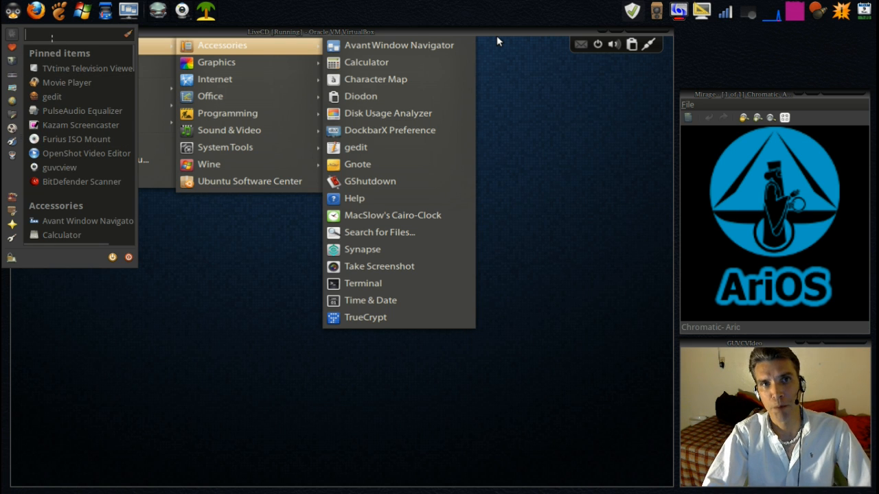
{"action": "mouse_move", "coordinate": [82, 182]}
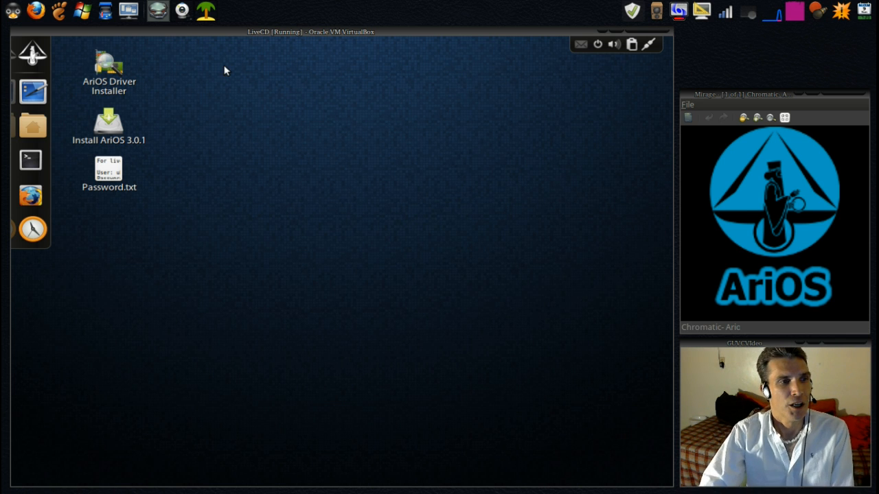
{"action": "mouse_move", "coordinate": [31, 92]}
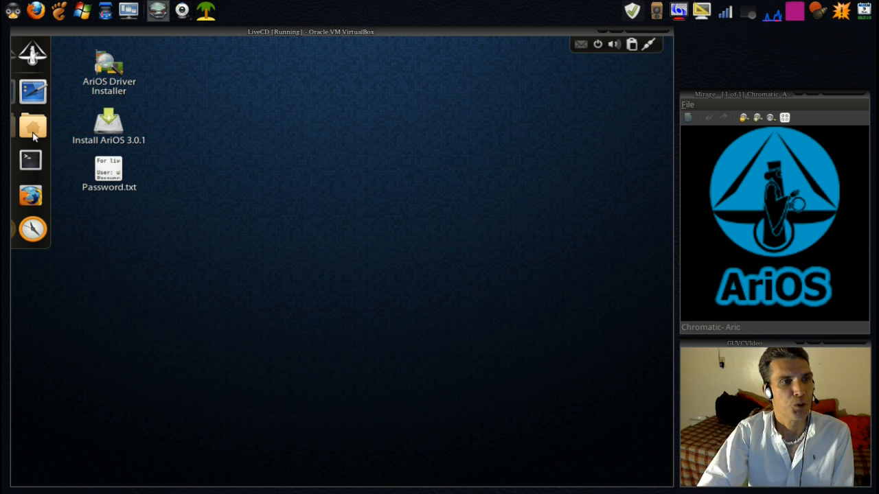
{"action": "left_click", "coordinate": [31, 126]}
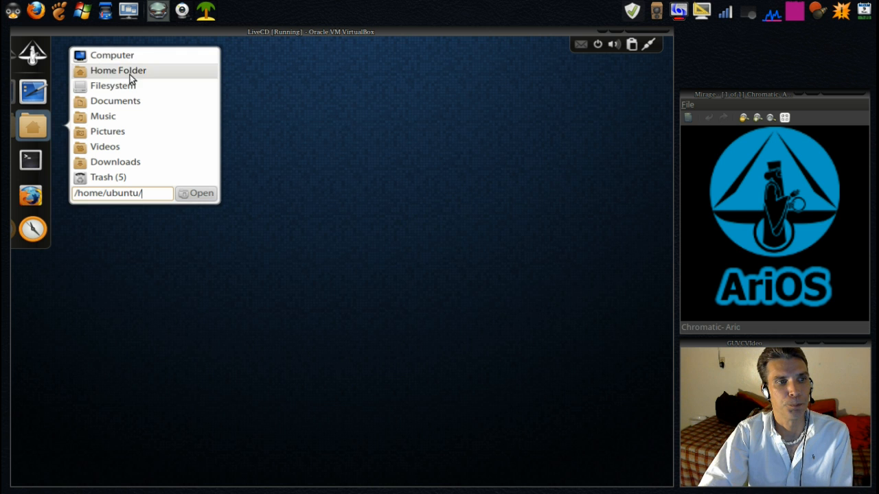
{"action": "mouse_move", "coordinate": [115, 101]}
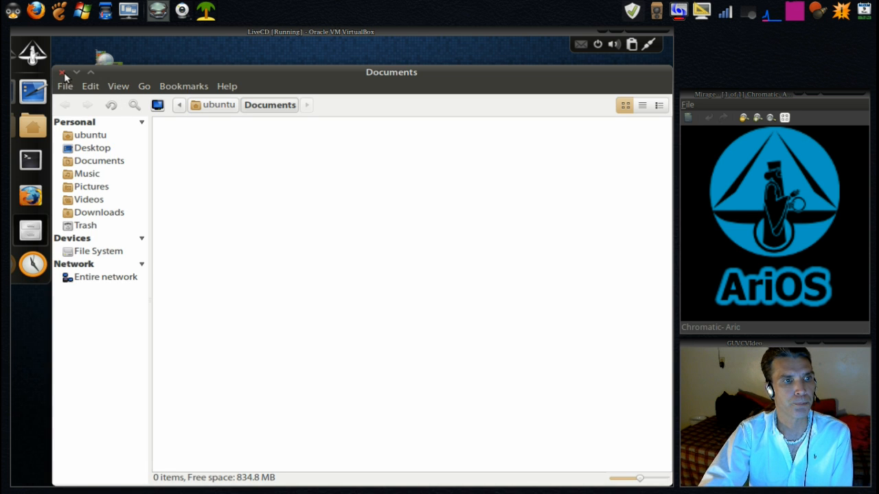
{"action": "left_click", "coordinate": [63, 73]}
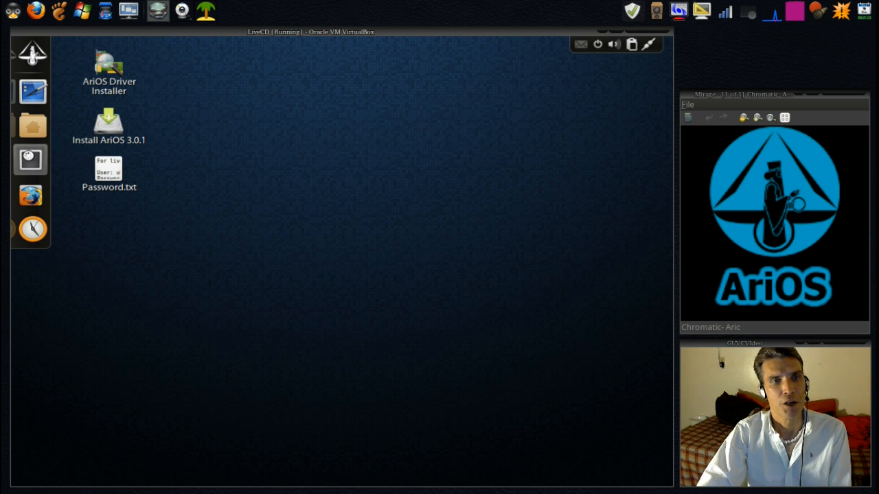
Step: In a terminal, run uname to show the kernel version
{"action": "left_click", "coordinate": [31, 159]}
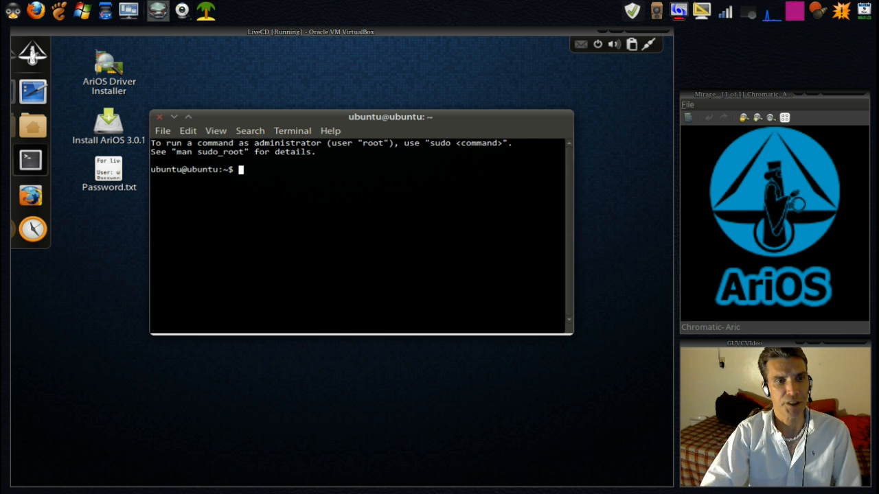
{"action": "type", "text": "u"}
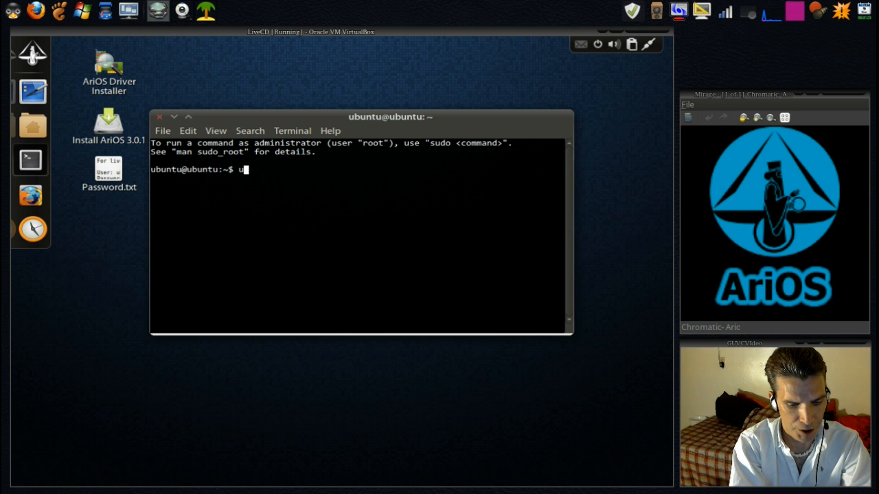
{"action": "type", "text": "name"}
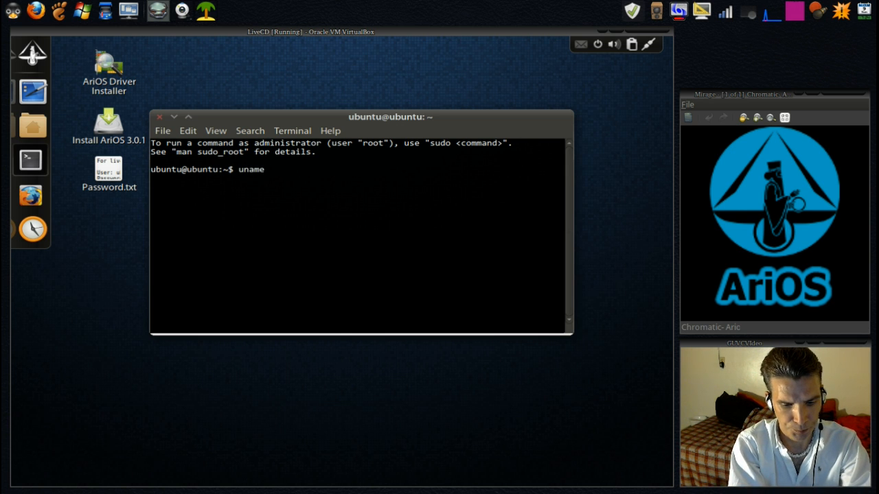
{"action": "key", "text": "Return"}
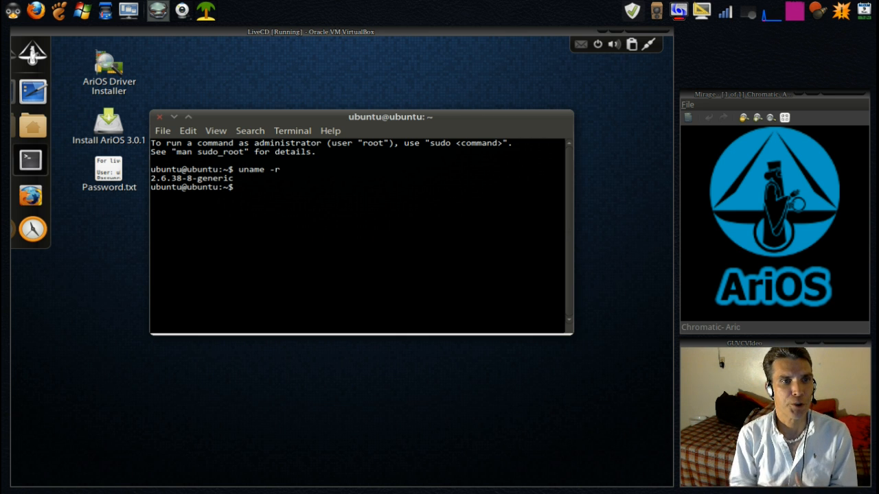
{"action": "mouse_move", "coordinate": [265, 90]}
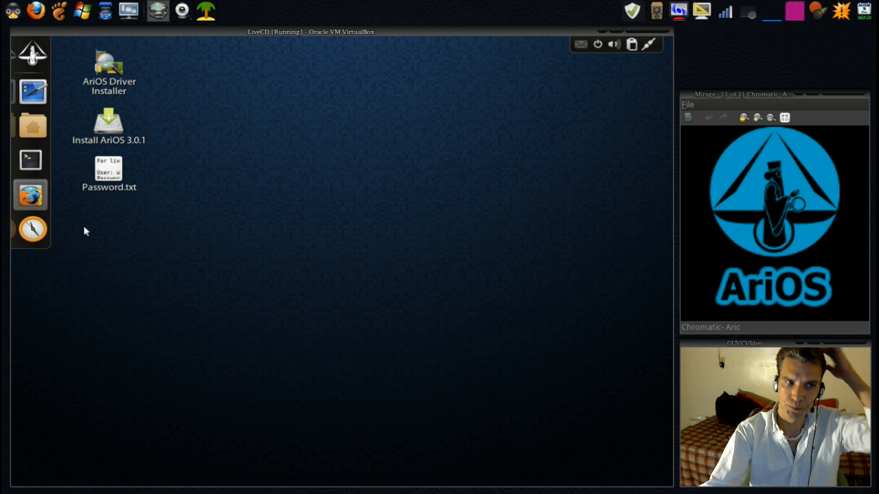
Step: Show Firefox's About window with version 6.0.1, then close the browser's tabs
{"action": "left_click", "coordinate": [31, 195]}
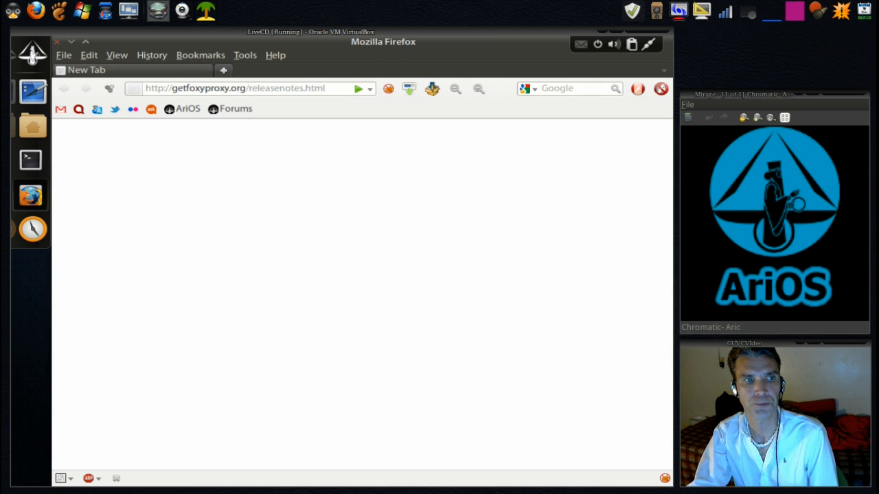
{"action": "left_click", "coordinate": [151, 109]}
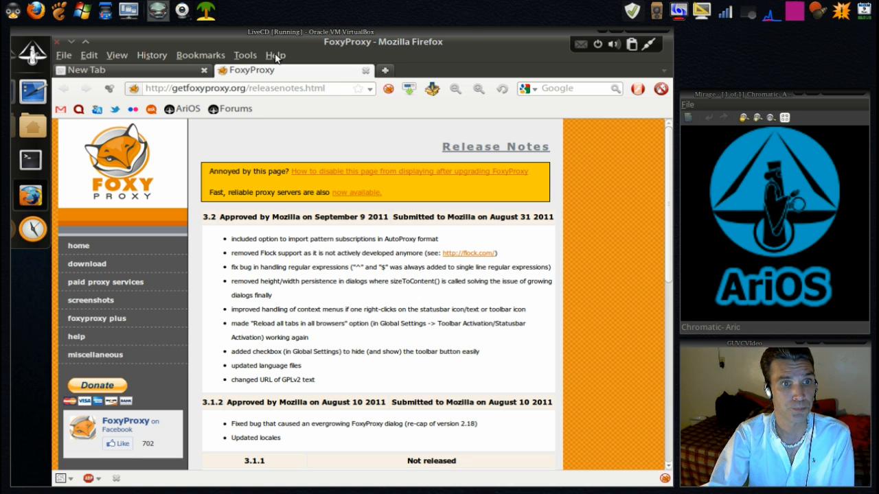
{"action": "left_click", "coordinate": [276, 55]}
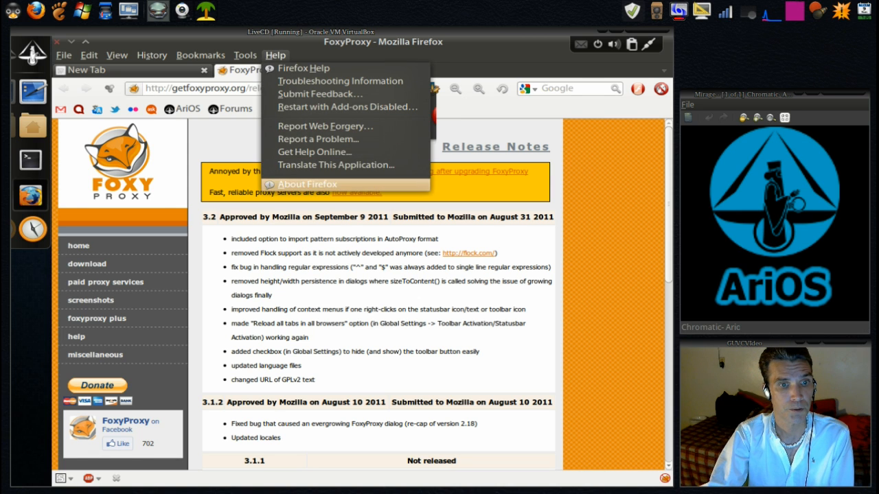
{"action": "left_click", "coordinate": [307, 183]}
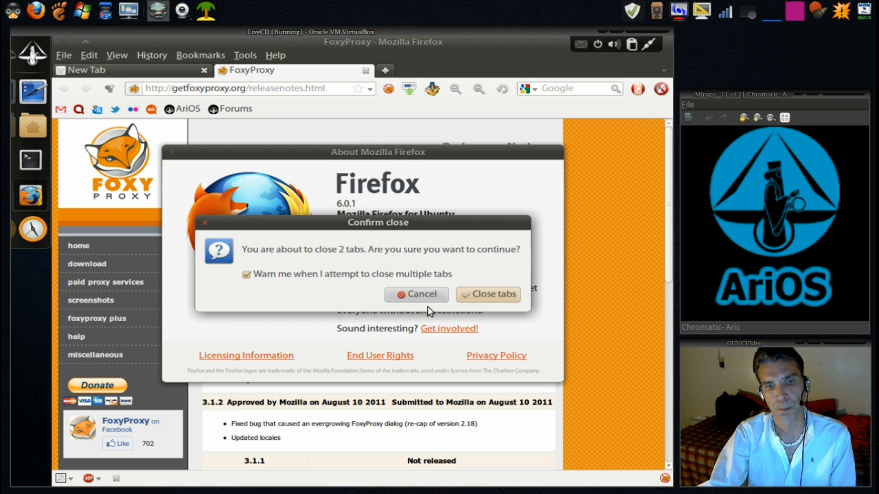
{"action": "left_click", "coordinate": [416, 294]}
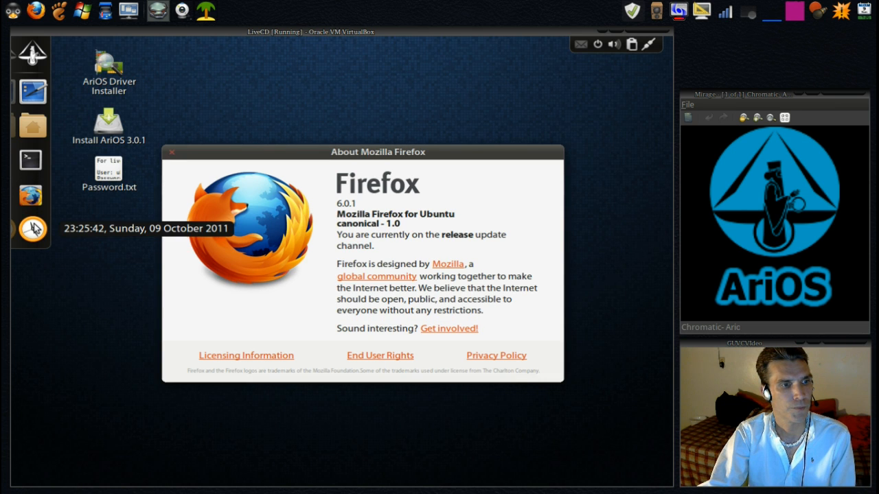
{"action": "mouse_move", "coordinate": [89, 218]}
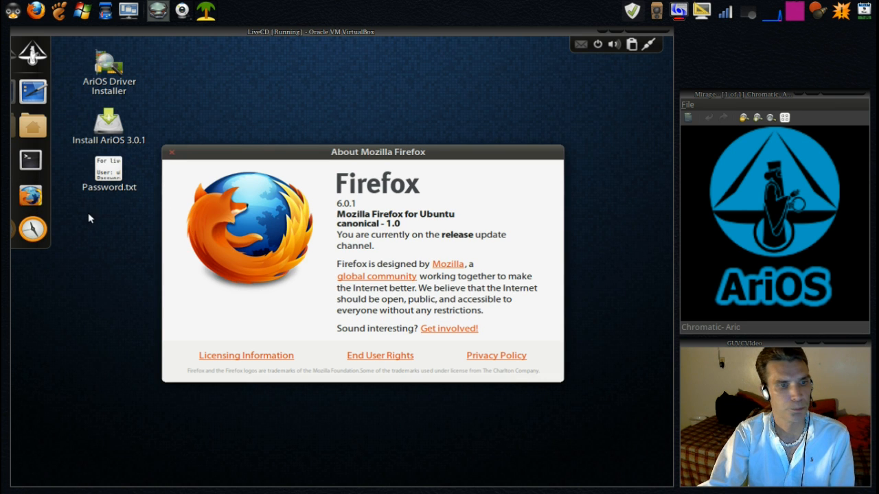
Step: Show the October 2011 calendar from the clock, then reopen the ArIOS main menu
{"action": "left_click", "coordinate": [32, 229]}
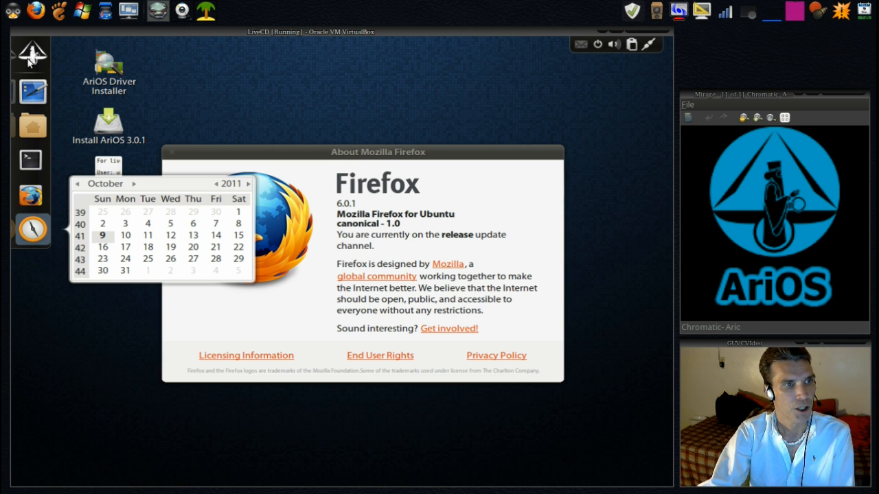
{"action": "left_click", "coordinate": [31, 53]}
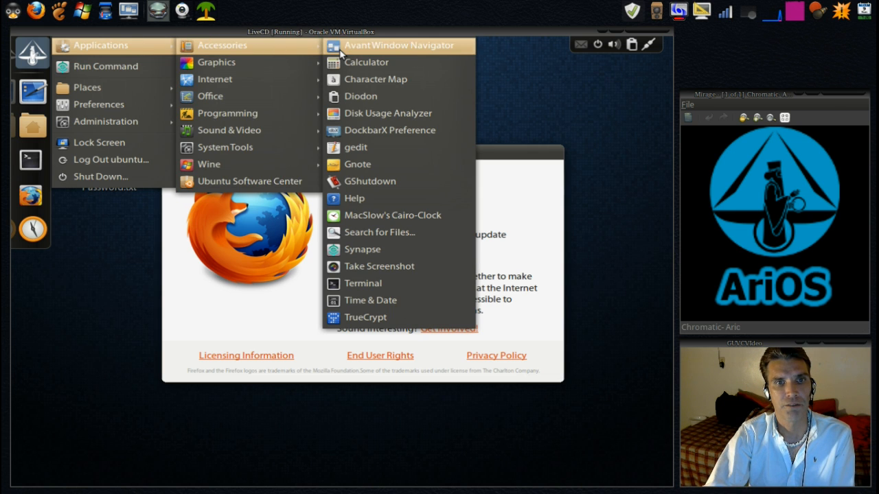
{"action": "mouse_move", "coordinate": [366, 62]}
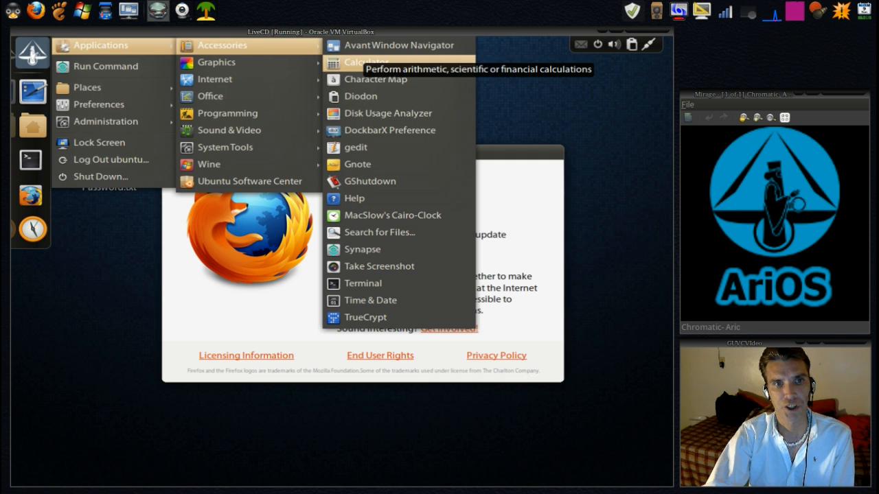
{"action": "mouse_move", "coordinate": [376, 79]}
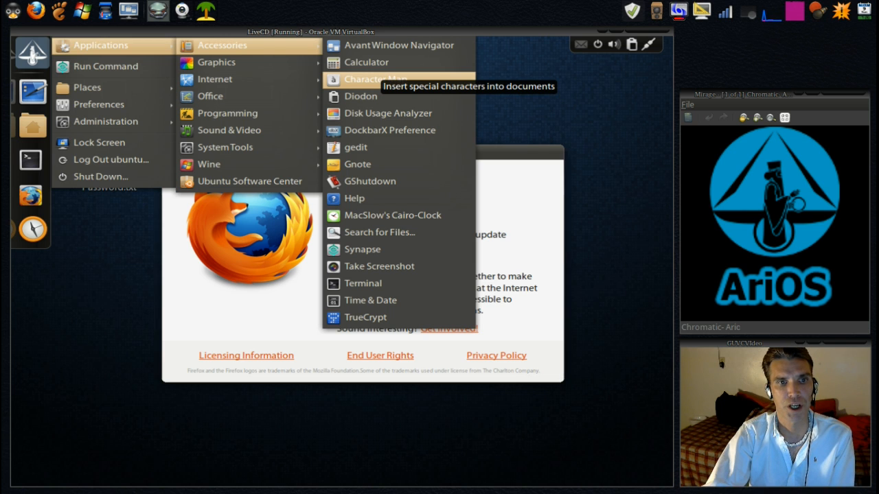
{"action": "mouse_move", "coordinate": [360, 96]}
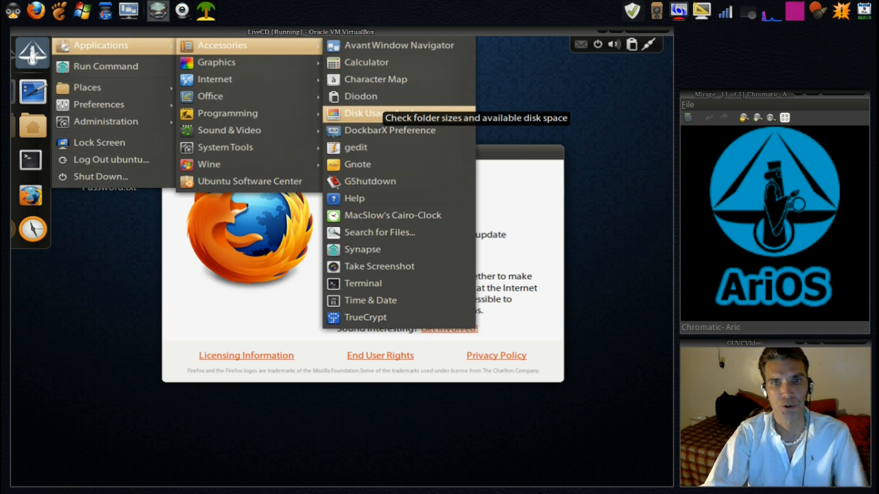
{"action": "mouse_move", "coordinate": [390, 130]}
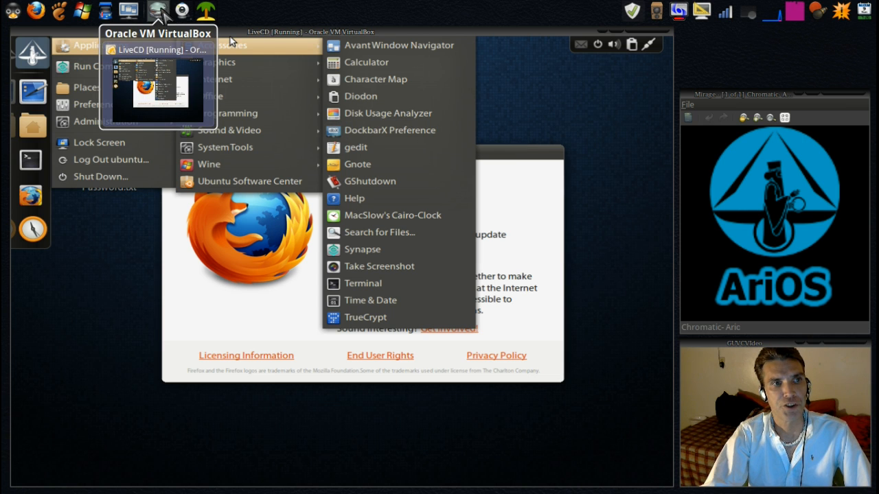
{"action": "mouse_move", "coordinate": [182, 11]}
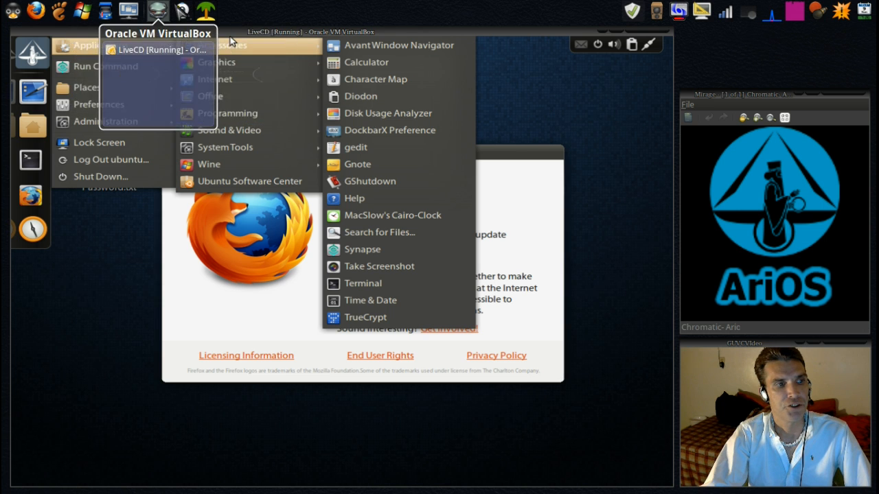
{"action": "mouse_move", "coordinate": [182, 11]}
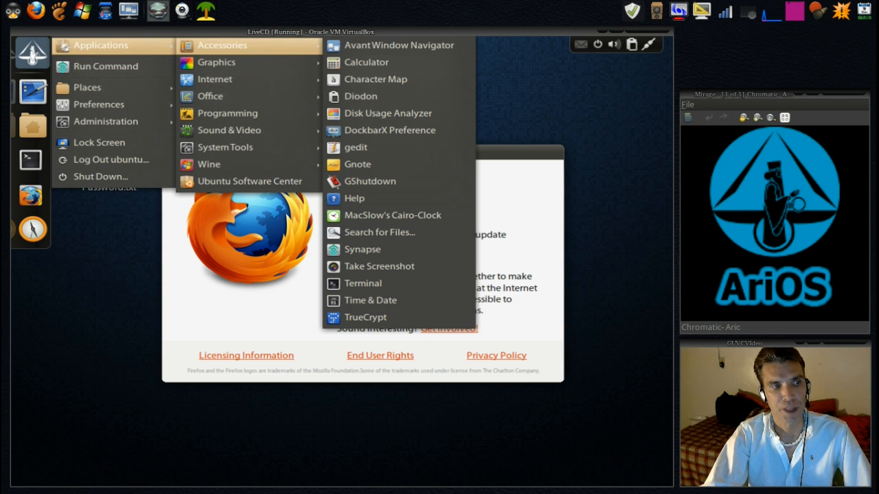
{"action": "mouse_move", "coordinate": [355, 148]}
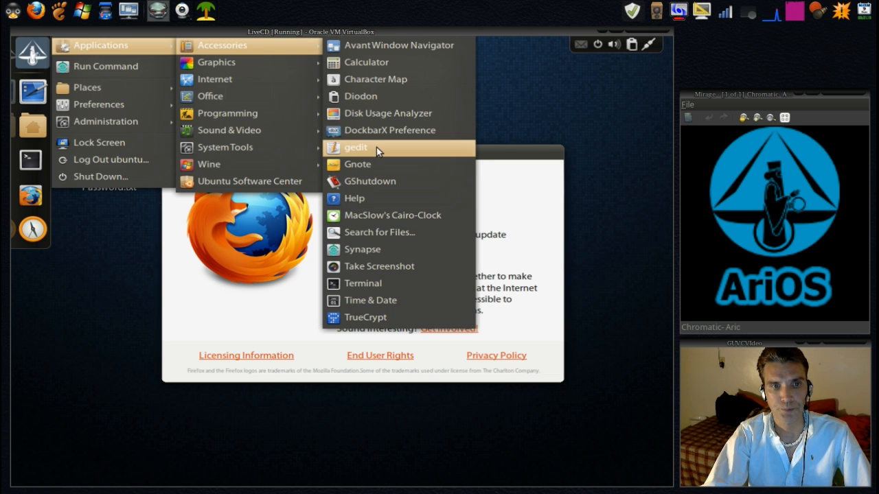
{"action": "mouse_move", "coordinate": [356, 147]}
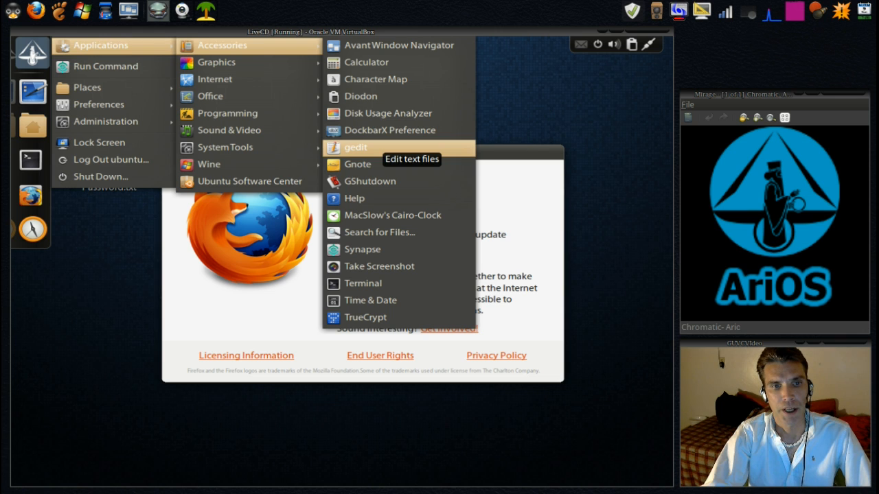
{"action": "mouse_move", "coordinate": [377, 181]}
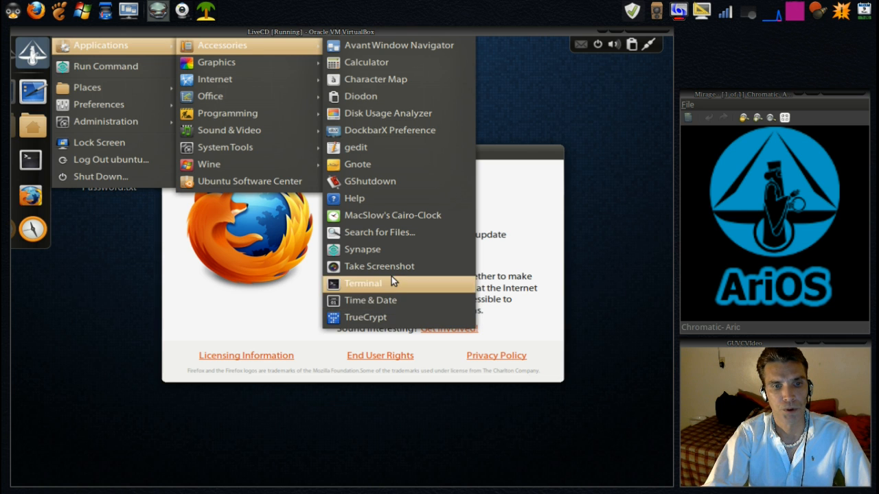
{"action": "mouse_move", "coordinate": [216, 62]}
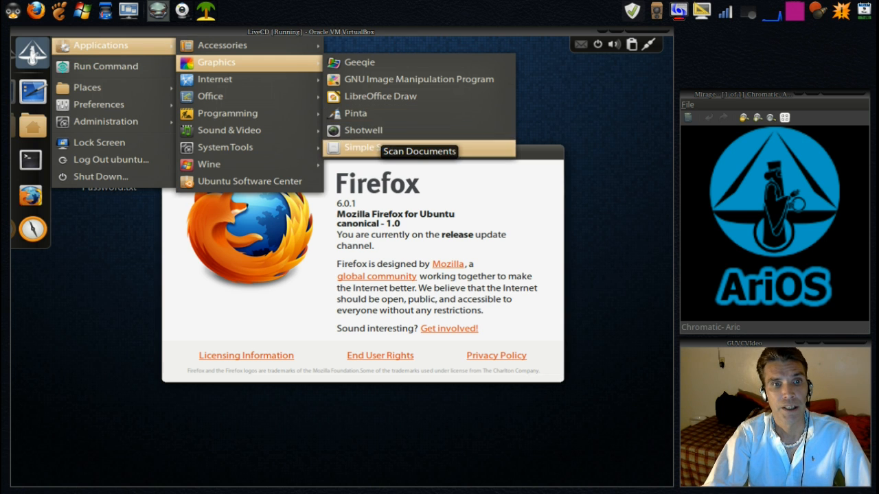
{"action": "mouse_move", "coordinate": [214, 79]}
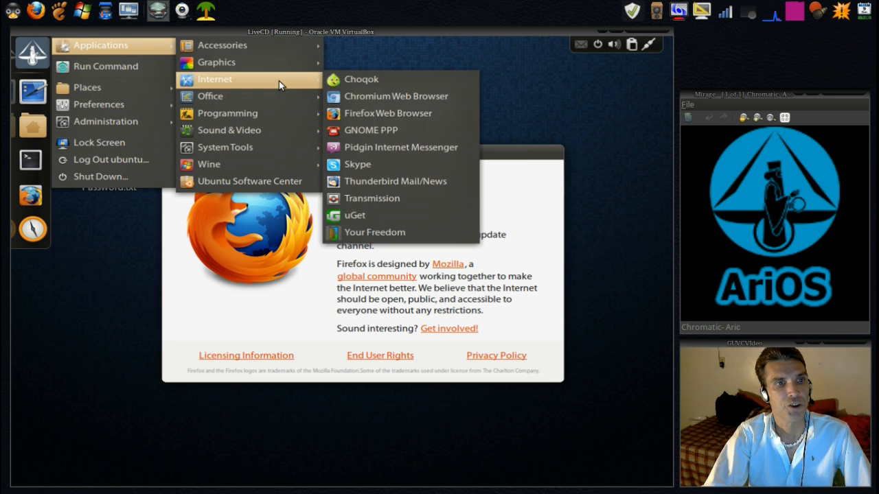
{"action": "mouse_move", "coordinate": [388, 90]}
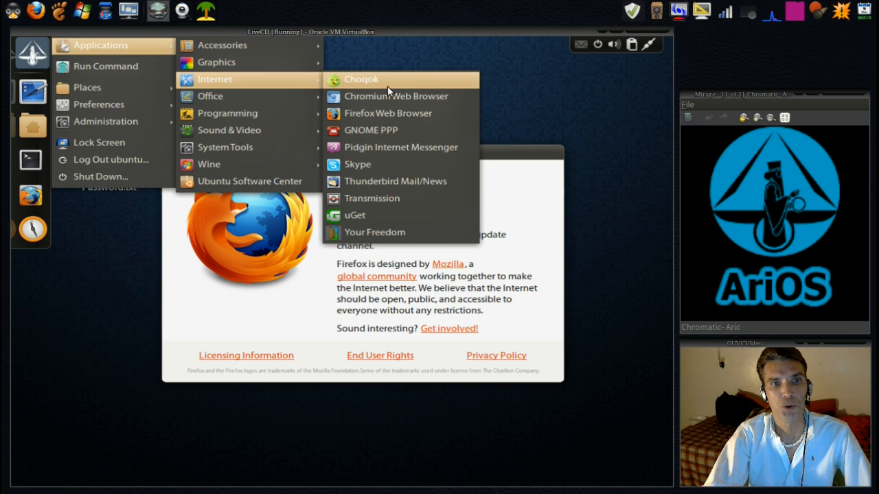
{"action": "mouse_move", "coordinate": [397, 96]}
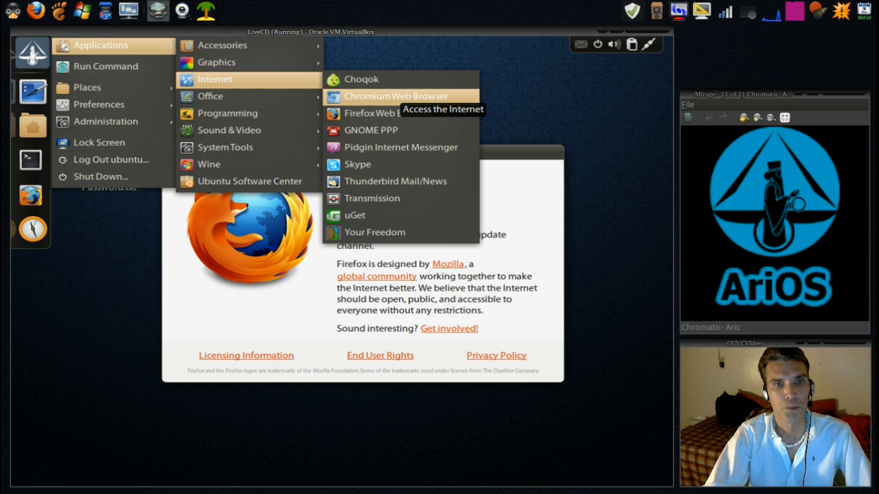
{"action": "mouse_move", "coordinate": [401, 147]}
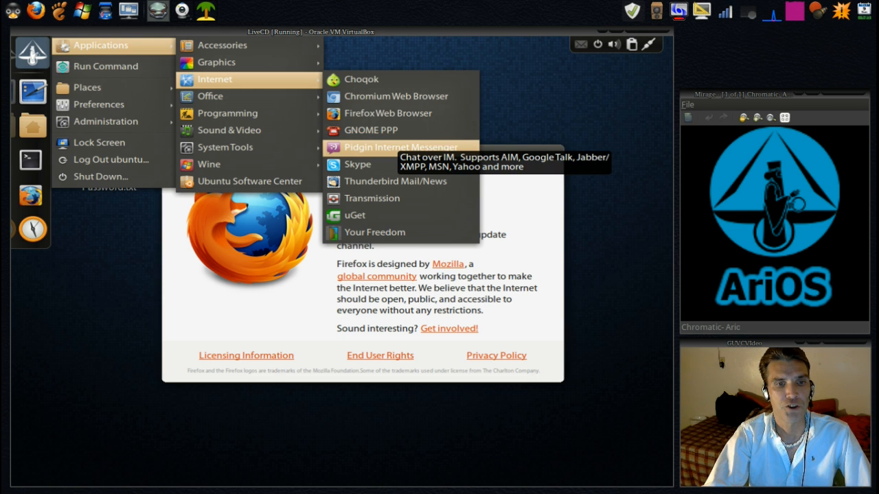
{"action": "mouse_move", "coordinate": [396, 181]}
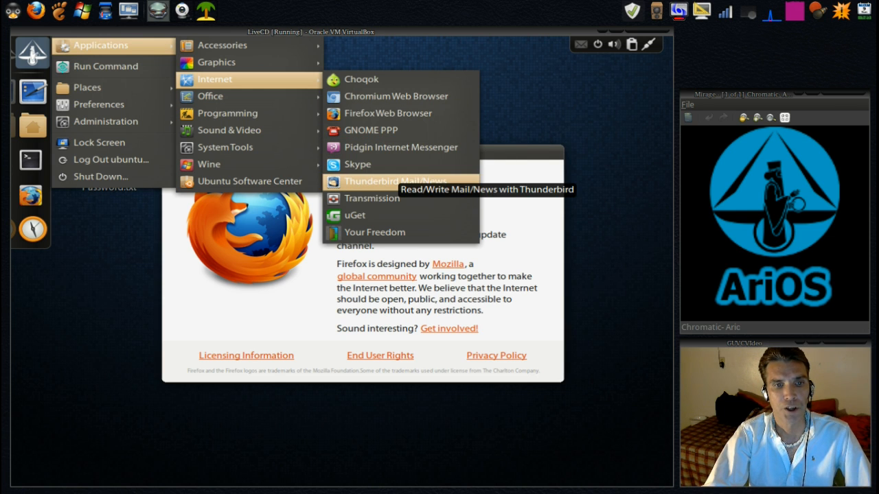
{"action": "mouse_move", "coordinate": [355, 214]}
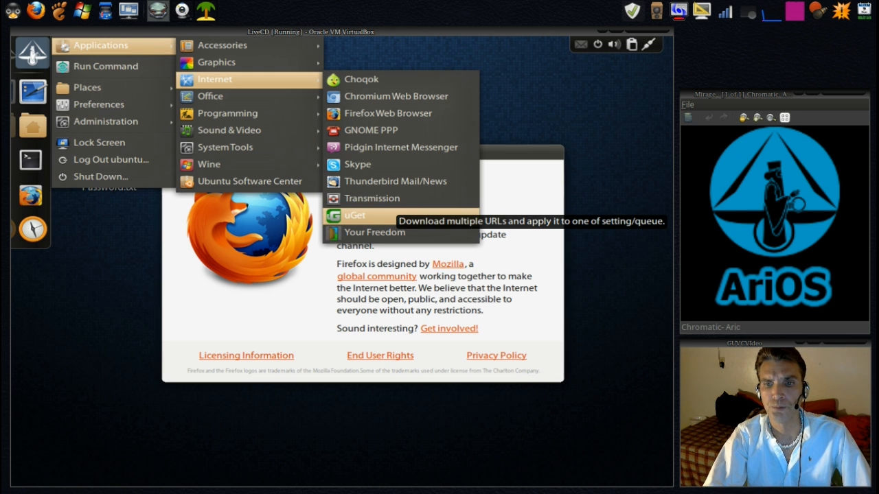
{"action": "mouse_move", "coordinate": [374, 232]}
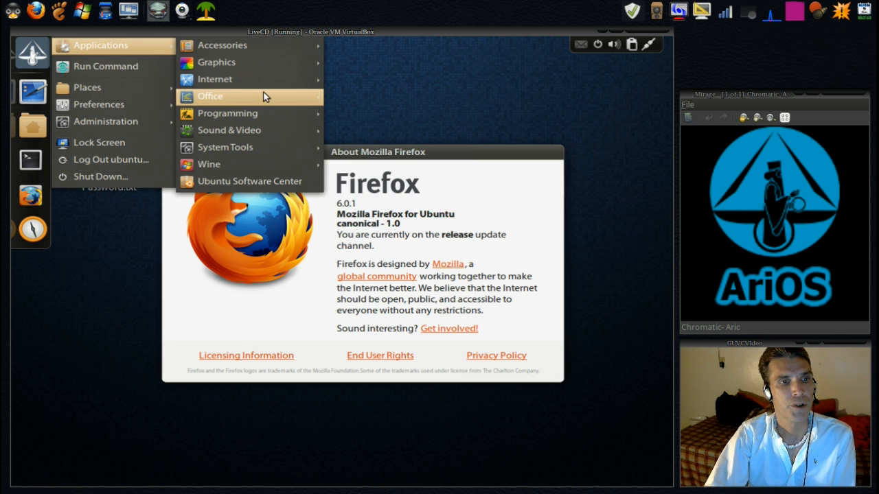
{"action": "mouse_move", "coordinate": [211, 96]}
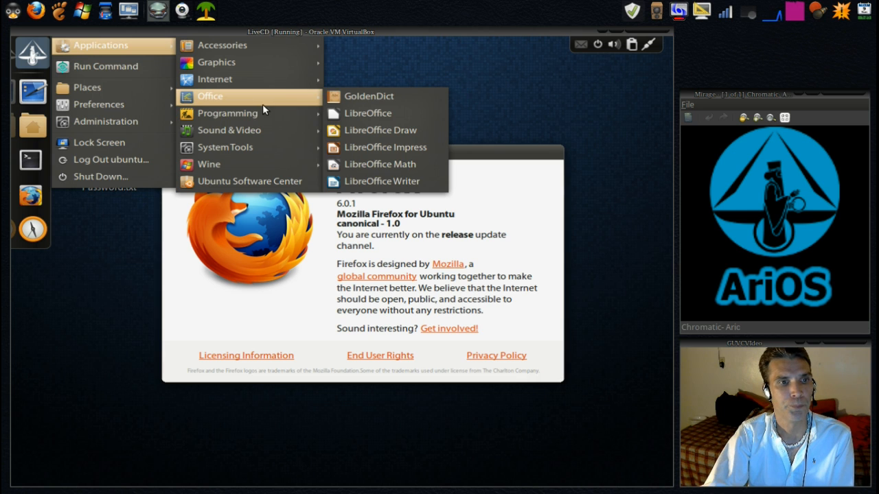
{"action": "mouse_move", "coordinate": [227, 113]}
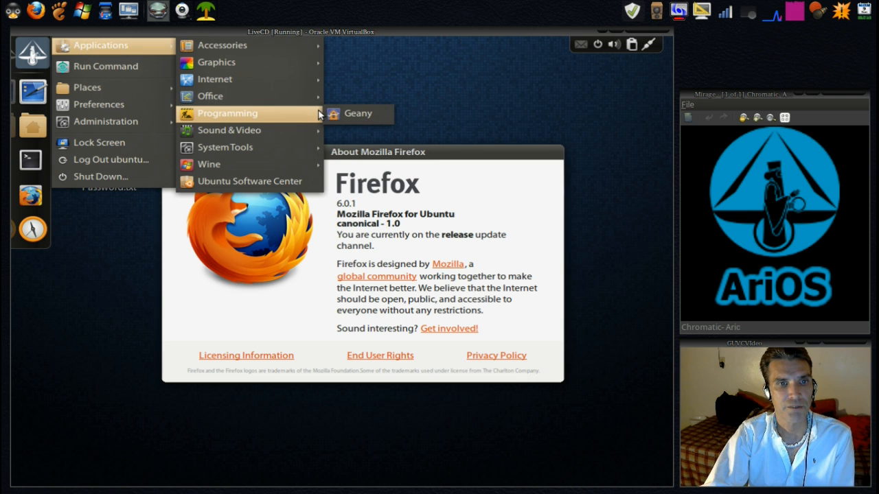
{"action": "mouse_move", "coordinate": [357, 113]}
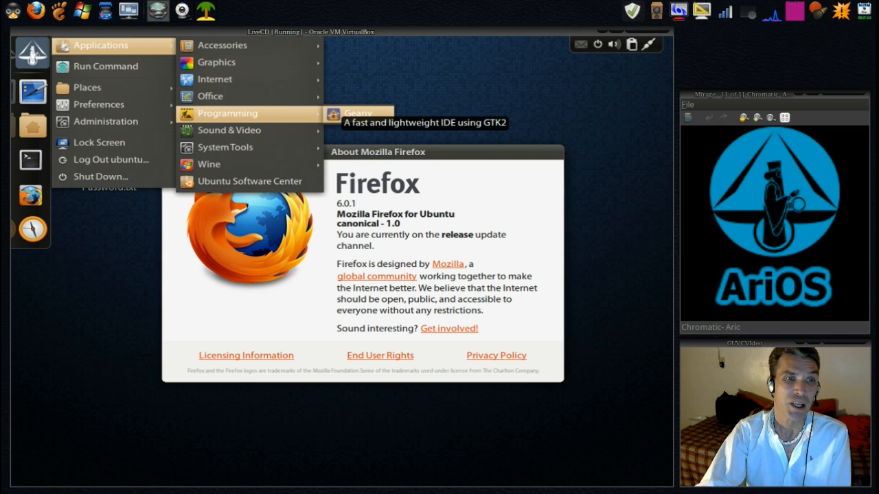
{"action": "mouse_move", "coordinate": [291, 120]}
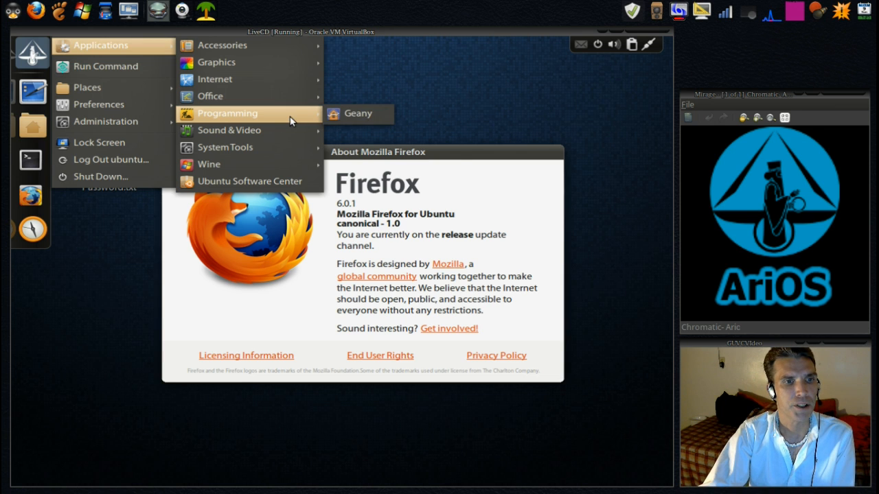
{"action": "mouse_move", "coordinate": [228, 130]}
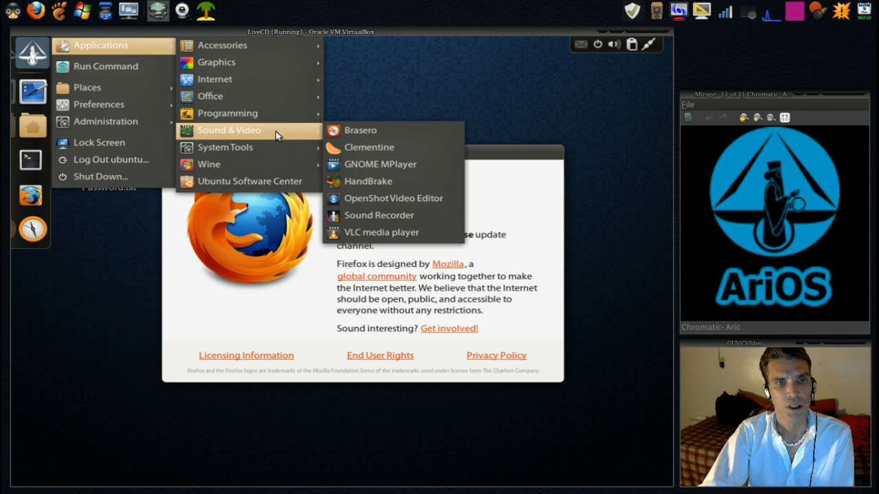
{"action": "mouse_move", "coordinate": [370, 147]}
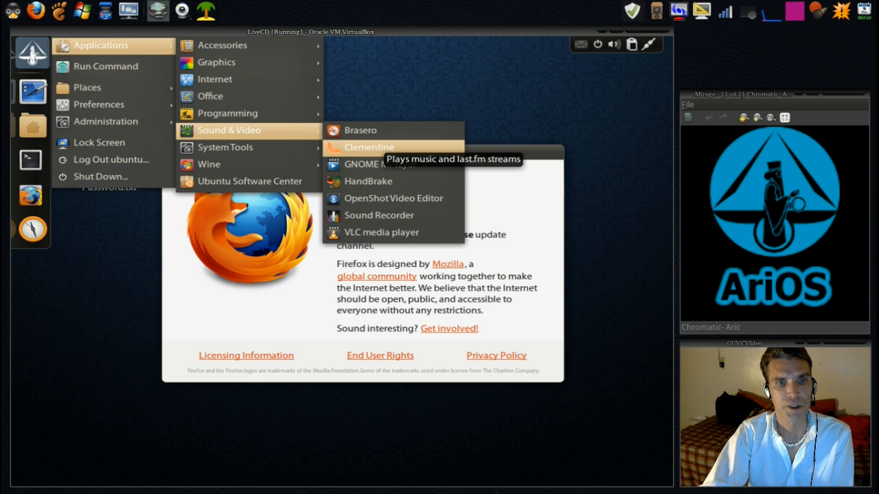
{"action": "mouse_move", "coordinate": [381, 164]}
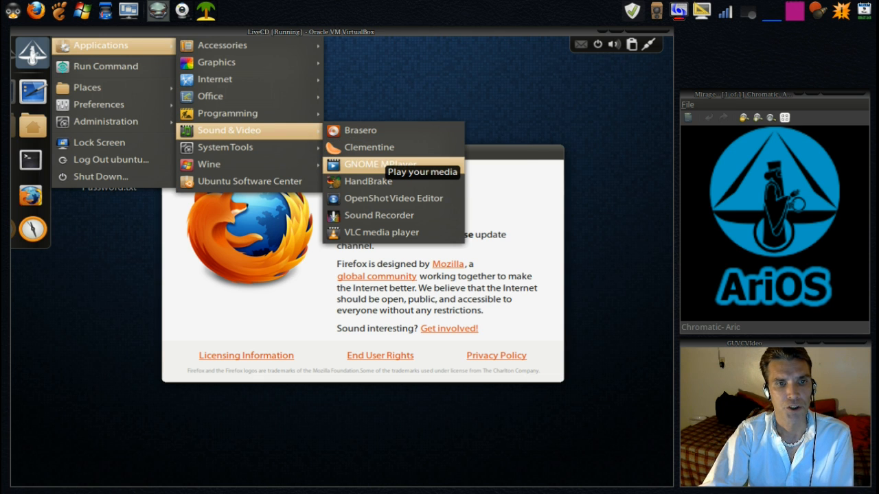
{"action": "mouse_move", "coordinate": [368, 181]}
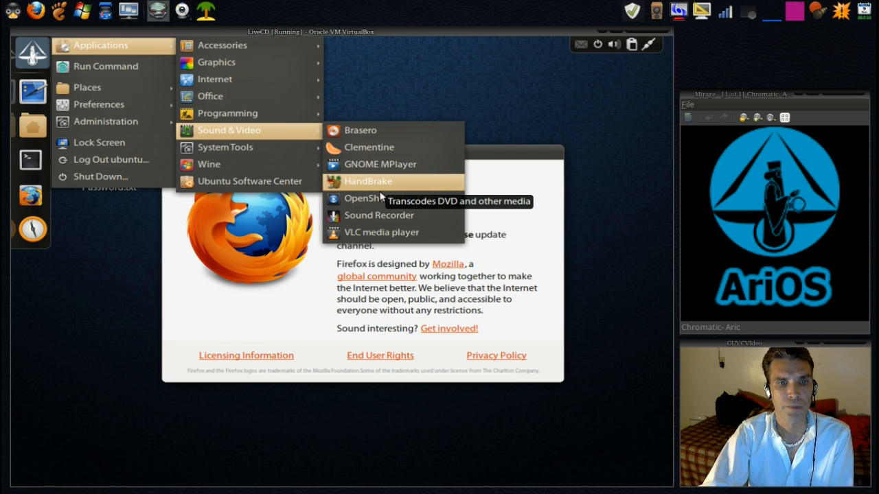
{"action": "mouse_move", "coordinate": [364, 199]}
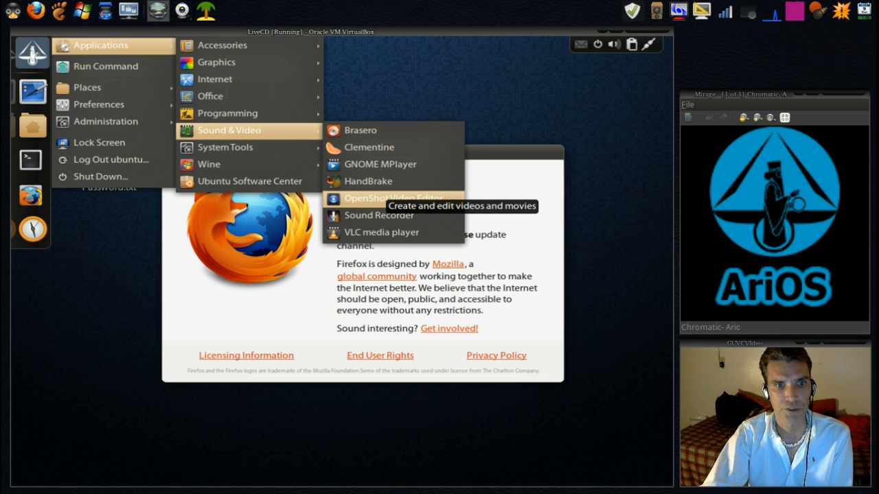
{"action": "mouse_move", "coordinate": [377, 215]}
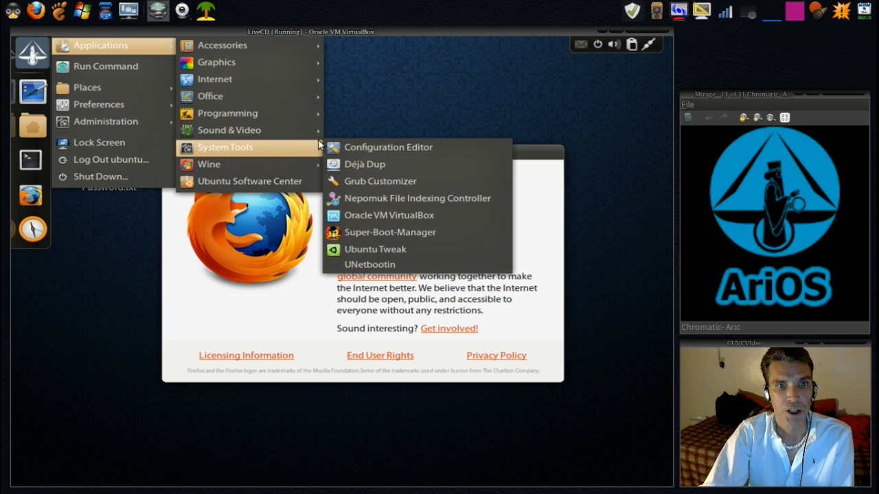
{"action": "mouse_move", "coordinate": [388, 147]}
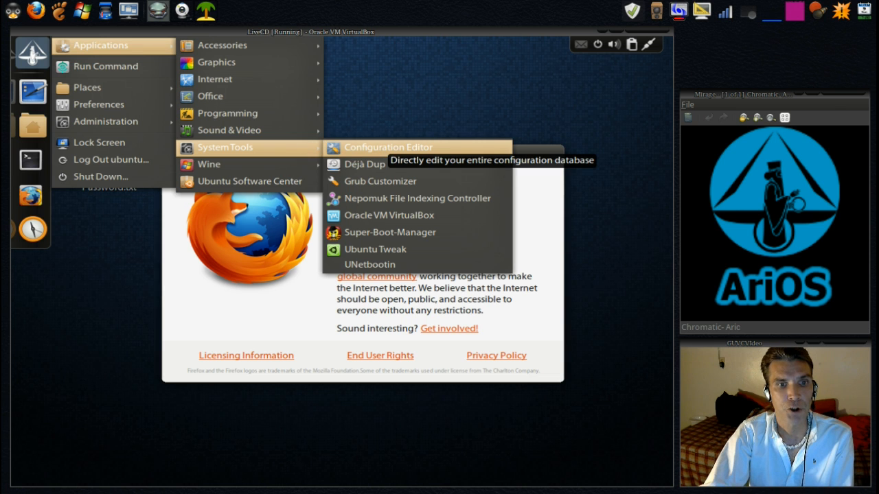
{"action": "mouse_move", "coordinate": [365, 163]}
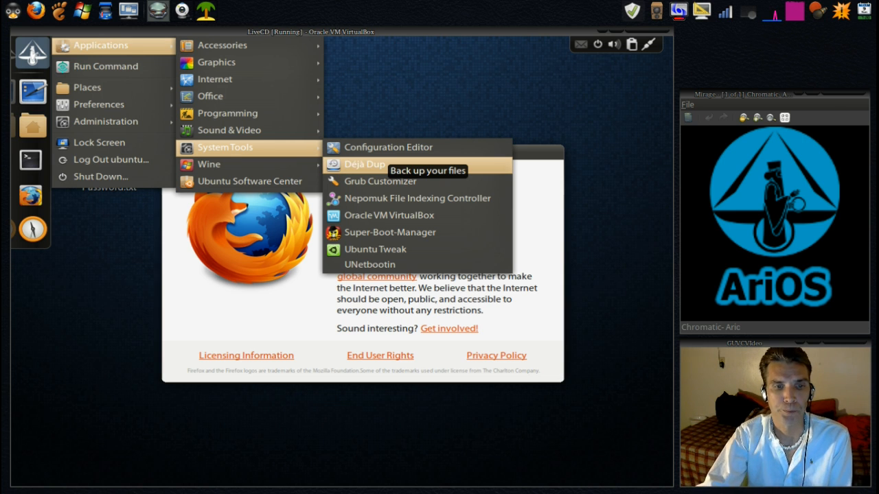
{"action": "mouse_move", "coordinate": [417, 199]}
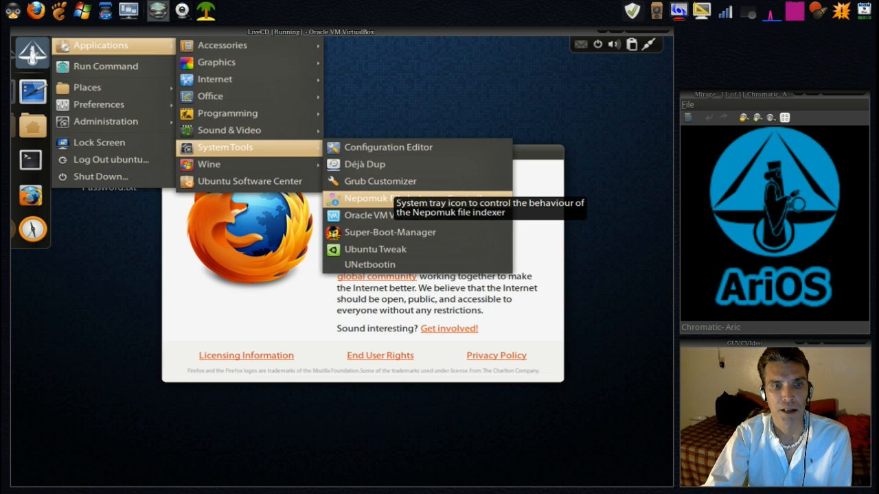
{"action": "mouse_move", "coordinate": [380, 181]}
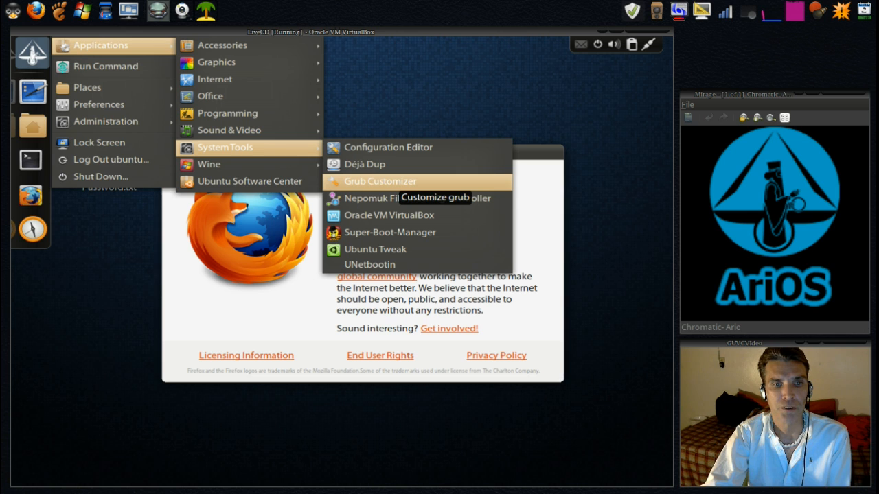
{"action": "mouse_move", "coordinate": [384, 198]}
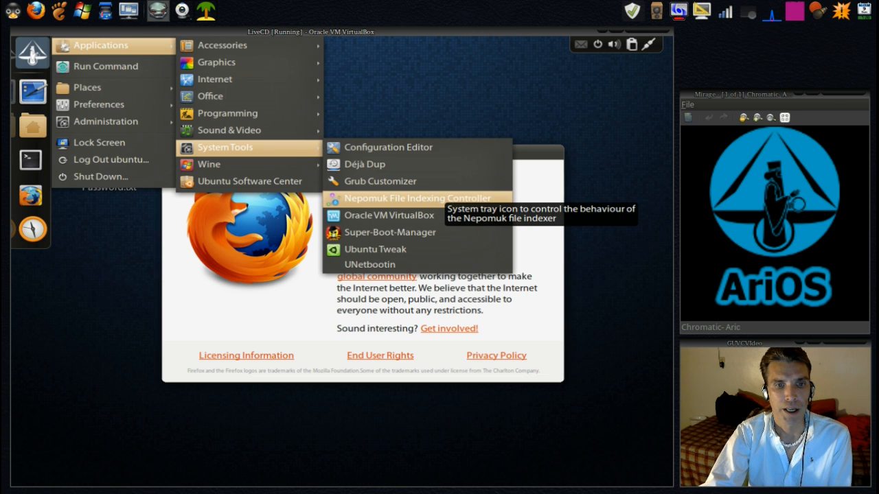
{"action": "mouse_move", "coordinate": [389, 215]}
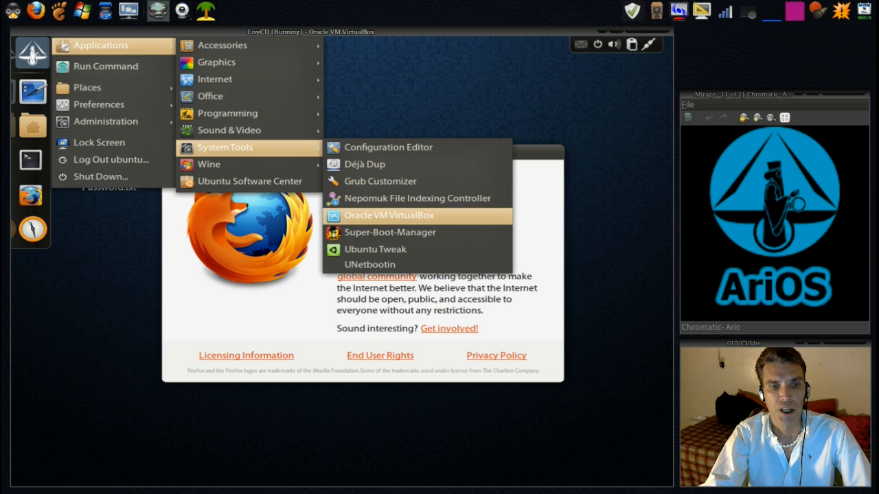
{"action": "mouse_move", "coordinate": [389, 232]}
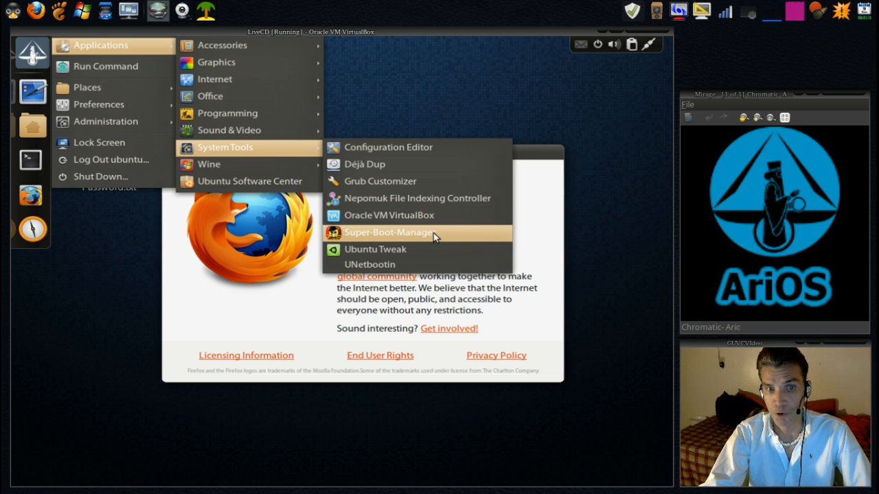
Step: Launch Super-Boot-Manager with english as its language and dismiss the About Firefox dialog
{"action": "left_click", "coordinate": [389, 232]}
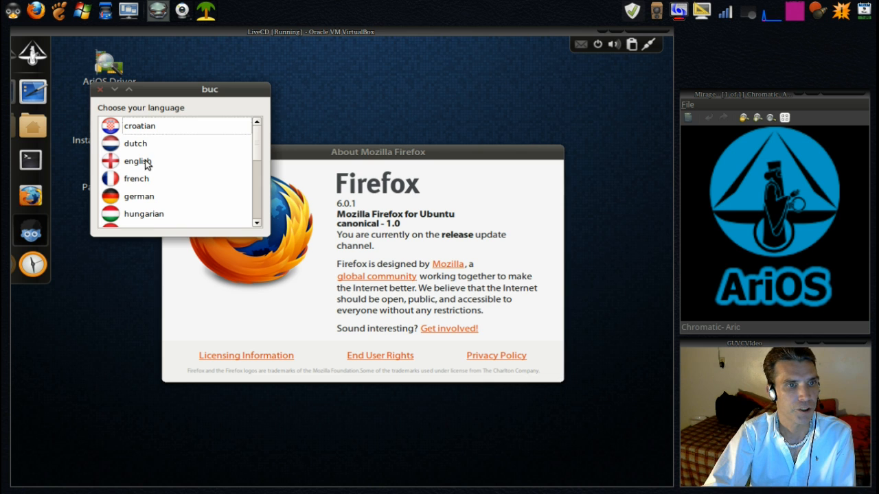
{"action": "left_click", "coordinate": [137, 160]}
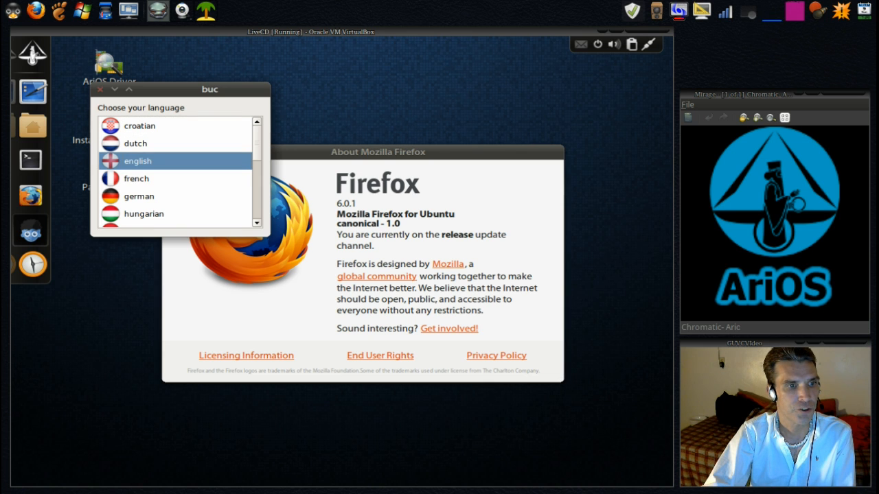
{"action": "mouse_move", "coordinate": [144, 167]}
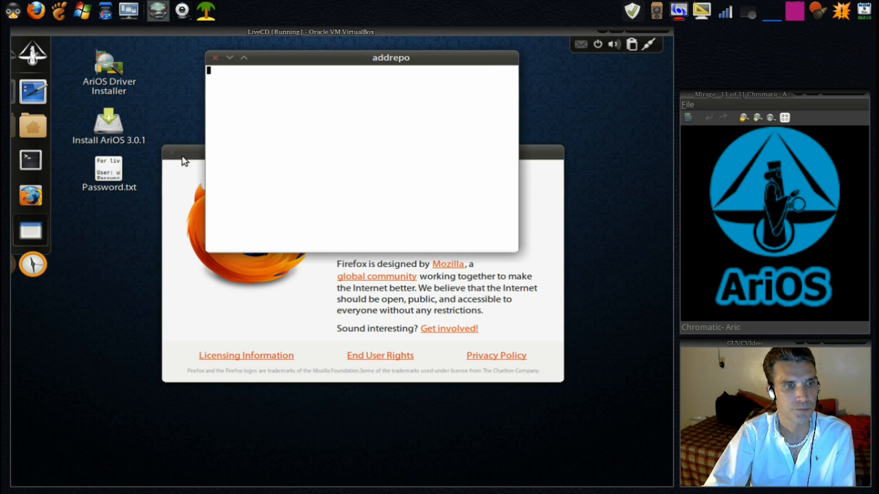
{"action": "left_click", "coordinate": [215, 58]}
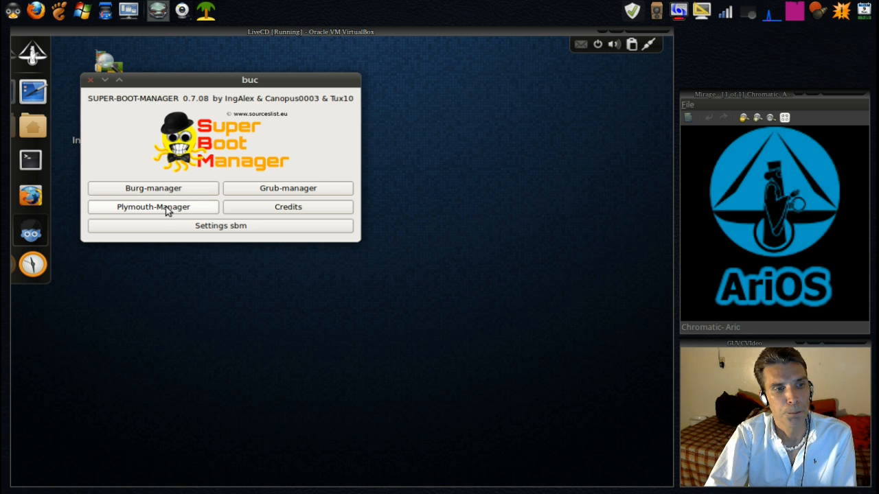
{"action": "mouse_move", "coordinate": [169, 208]}
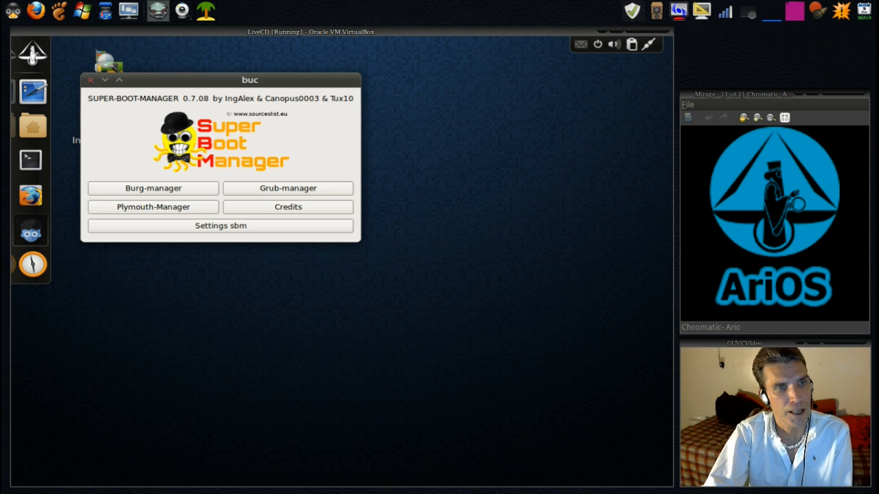
{"action": "mouse_move", "coordinate": [307, 130]}
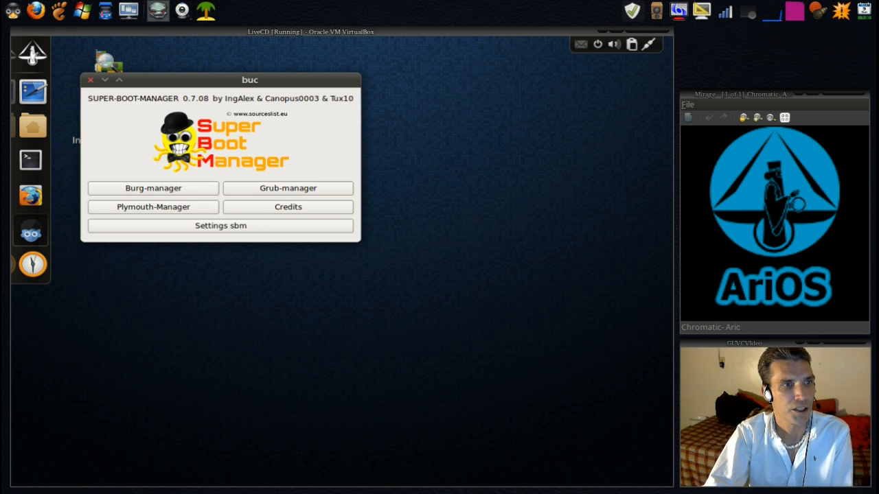
Step: Close Super Boot Manager and reopen the Applications menu
{"action": "left_click", "coordinate": [90, 80]}
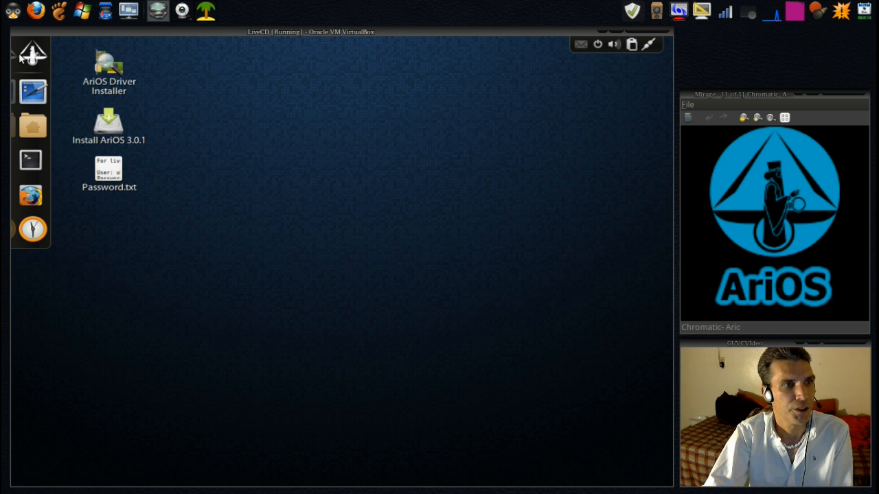
{"action": "left_click", "coordinate": [31, 53]}
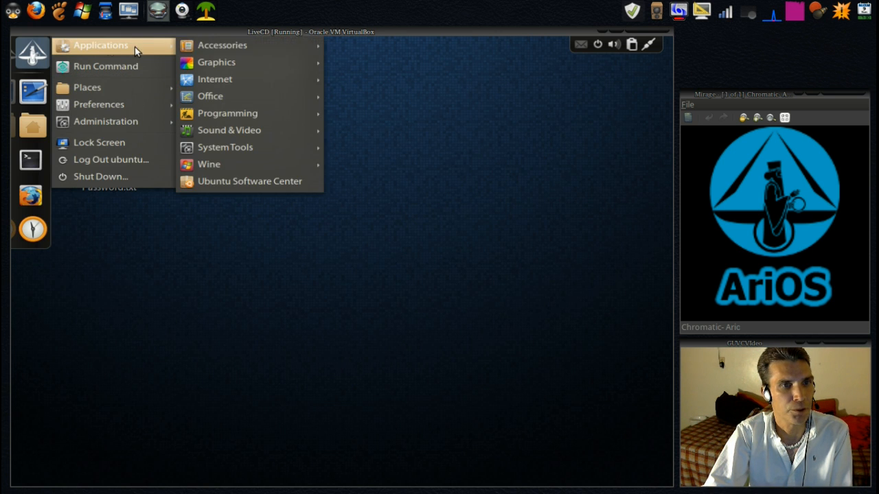
{"action": "mouse_move", "coordinate": [210, 96]}
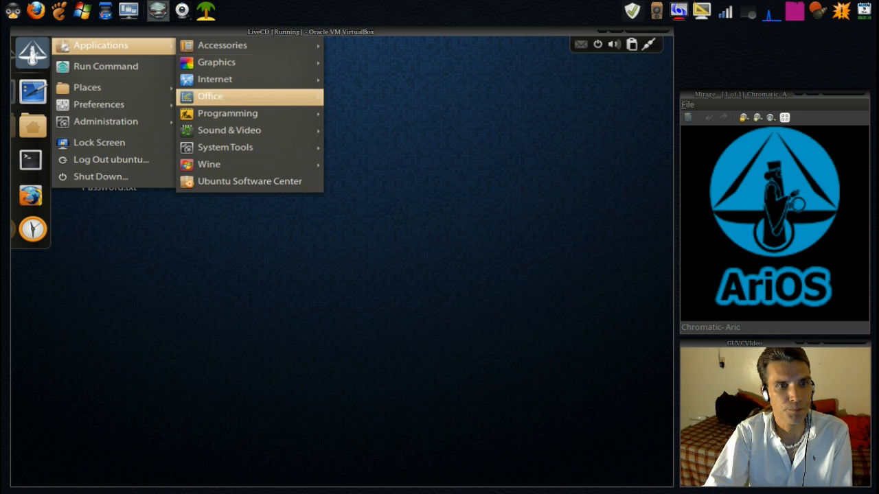
{"action": "mouse_move", "coordinate": [225, 147]}
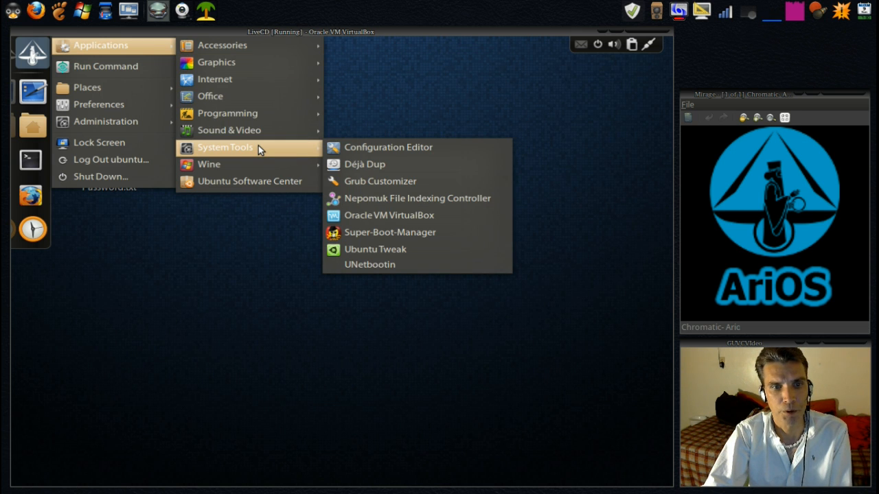
{"action": "mouse_move", "coordinate": [364, 164]}
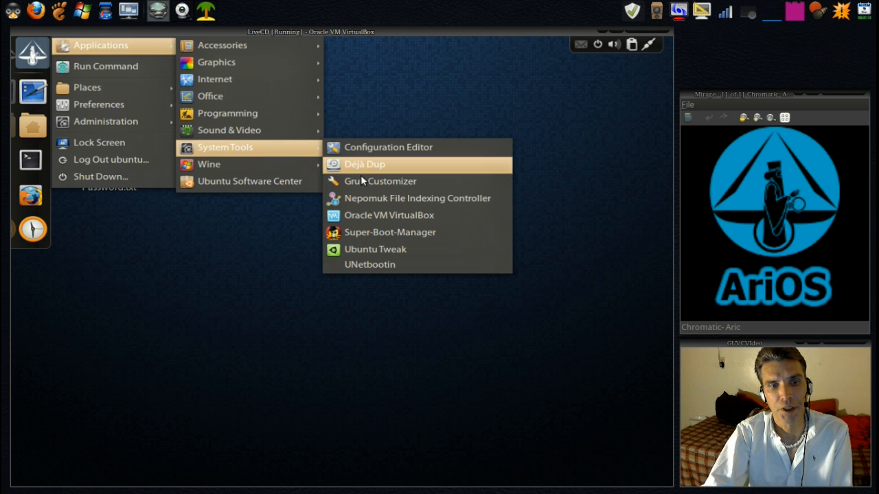
{"action": "mouse_move", "coordinate": [369, 265]}
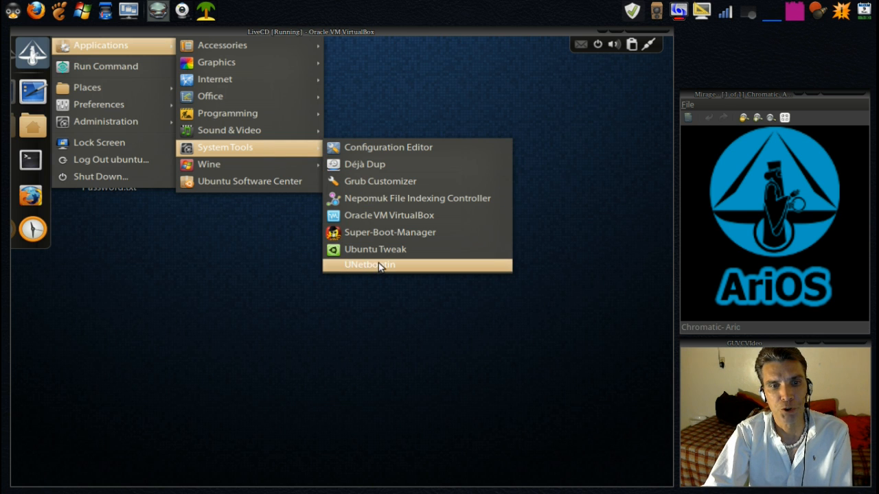
{"action": "mouse_move", "coordinate": [370, 264]}
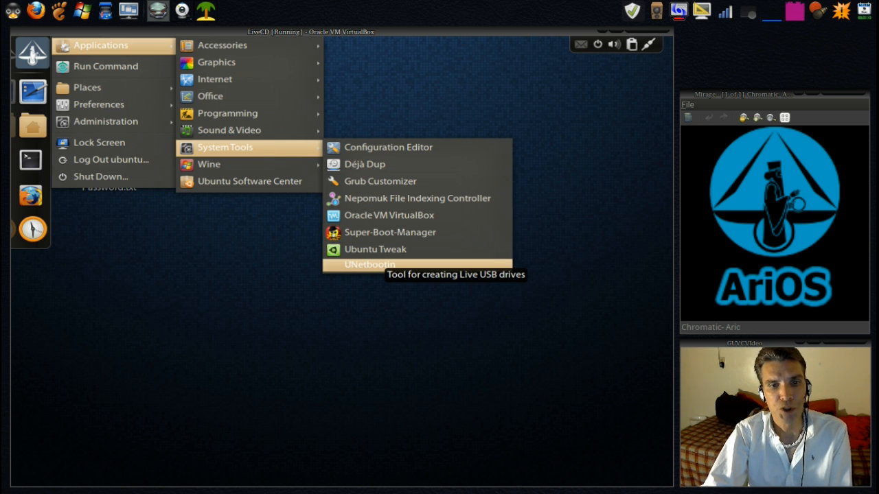
{"action": "mouse_move", "coordinate": [375, 250]}
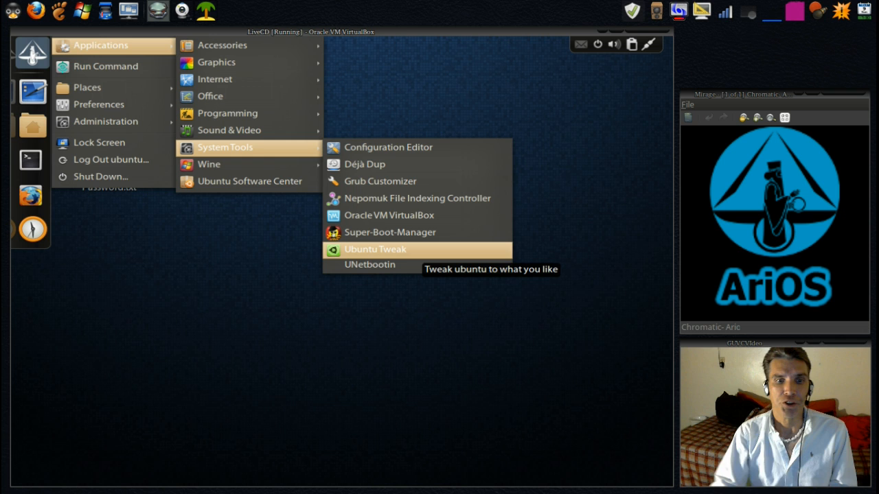
{"action": "mouse_move", "coordinate": [370, 265]}
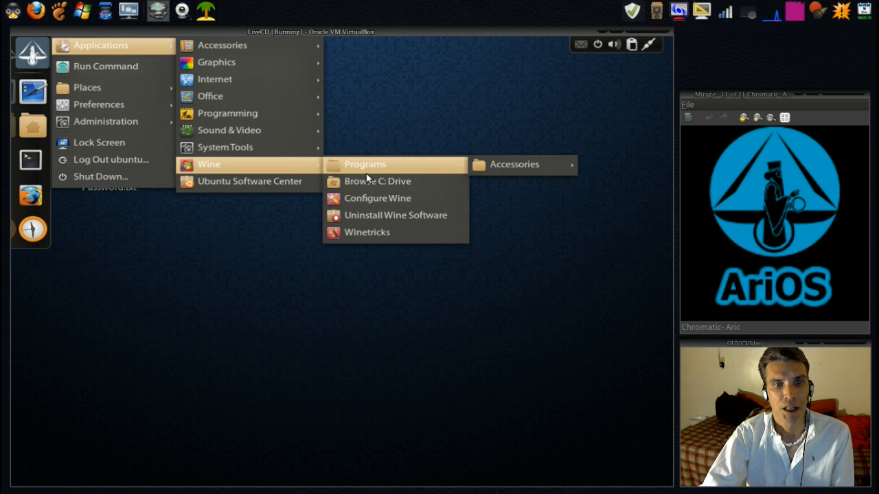
{"action": "mouse_move", "coordinate": [385, 232]}
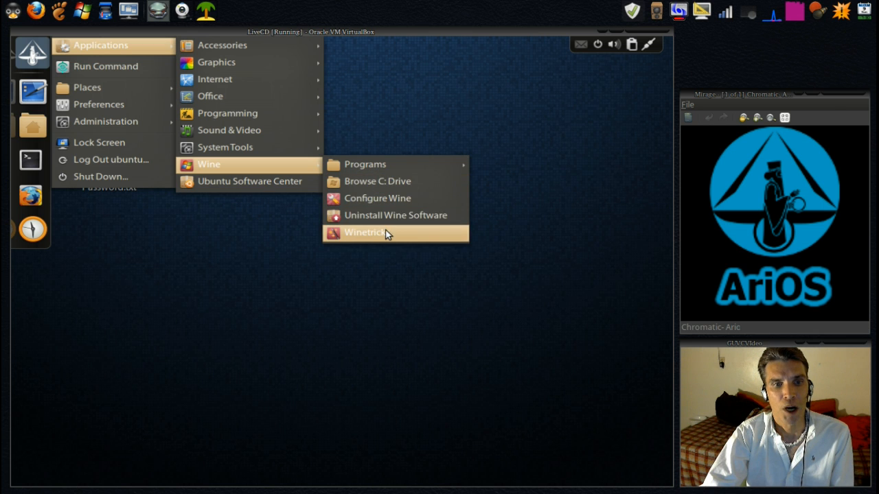
{"action": "mouse_move", "coordinate": [377, 181]}
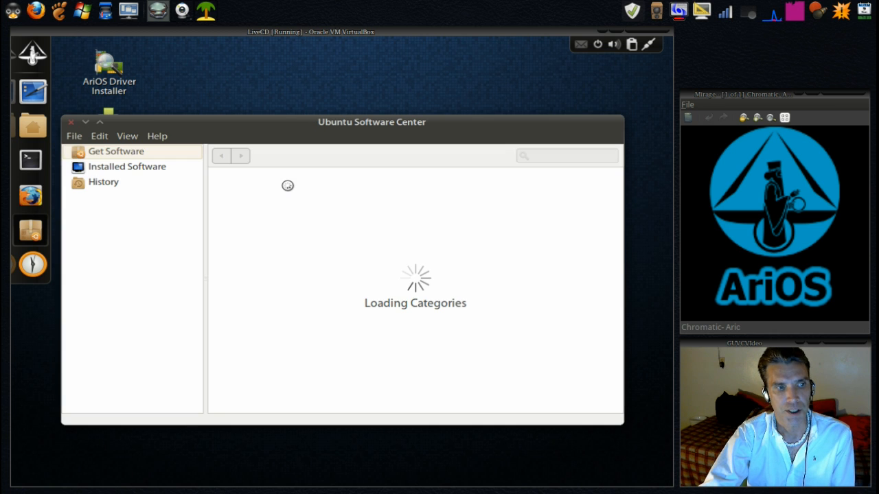
{"action": "mouse_move", "coordinate": [269, 244]}
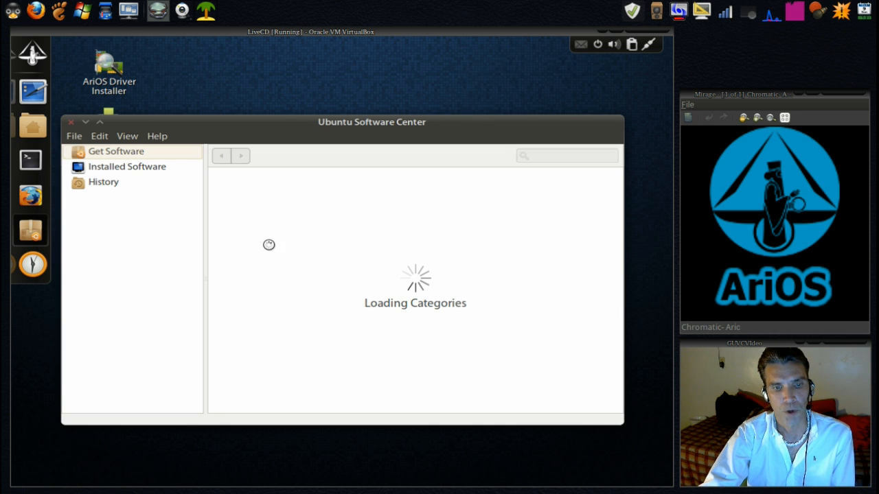
{"action": "mouse_move", "coordinate": [394, 276]}
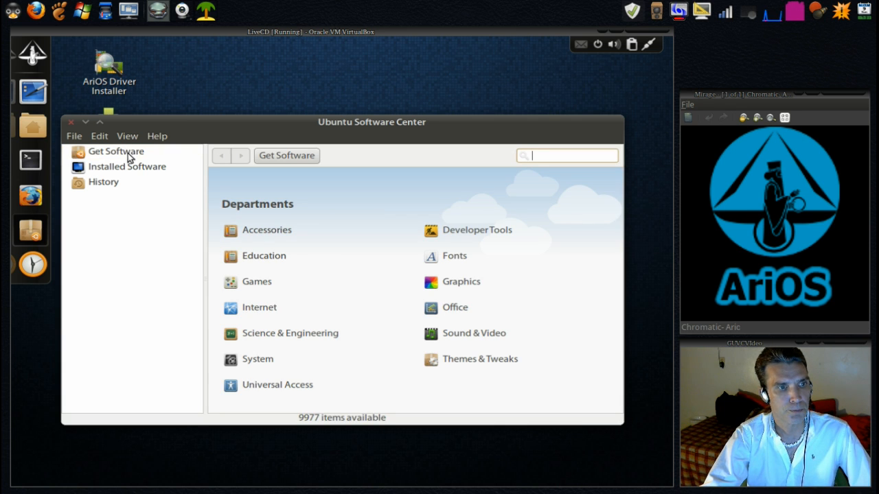
Step: Browse the eight WebUpd8 apps under Get Software, then close Software Center
{"action": "left_click", "coordinate": [116, 151]}
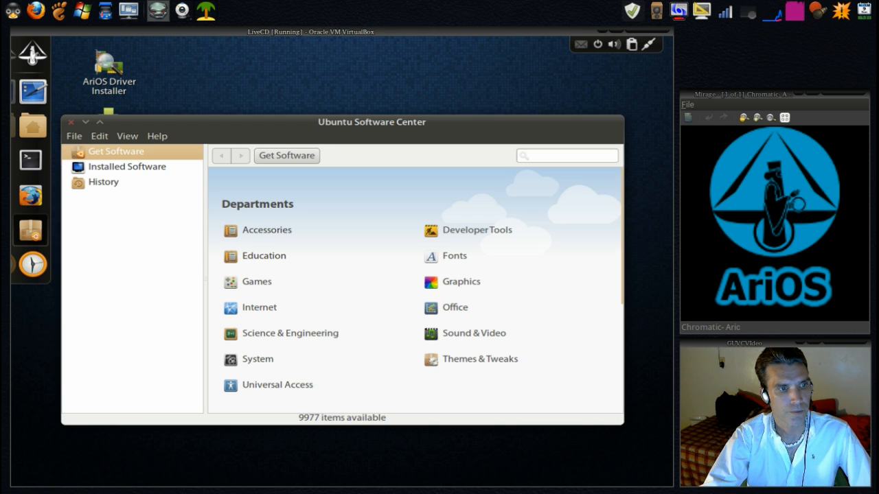
{"action": "left_click", "coordinate": [116, 152]}
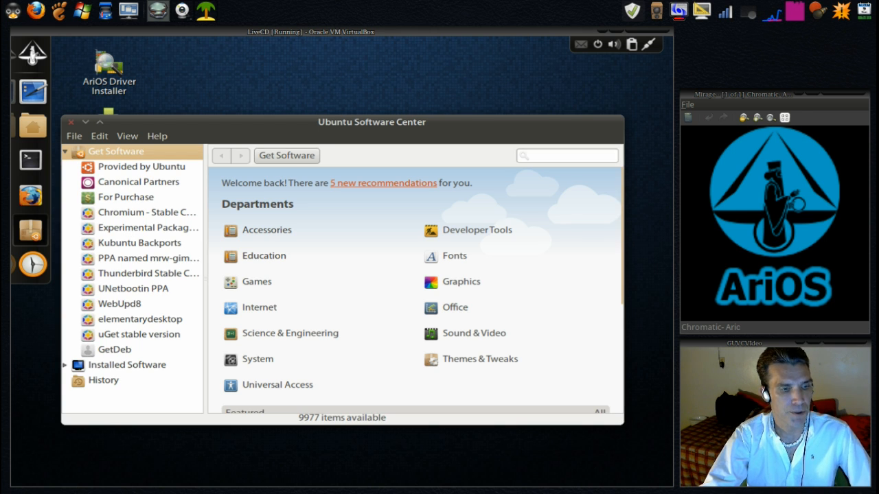
{"action": "mouse_move", "coordinate": [140, 274]}
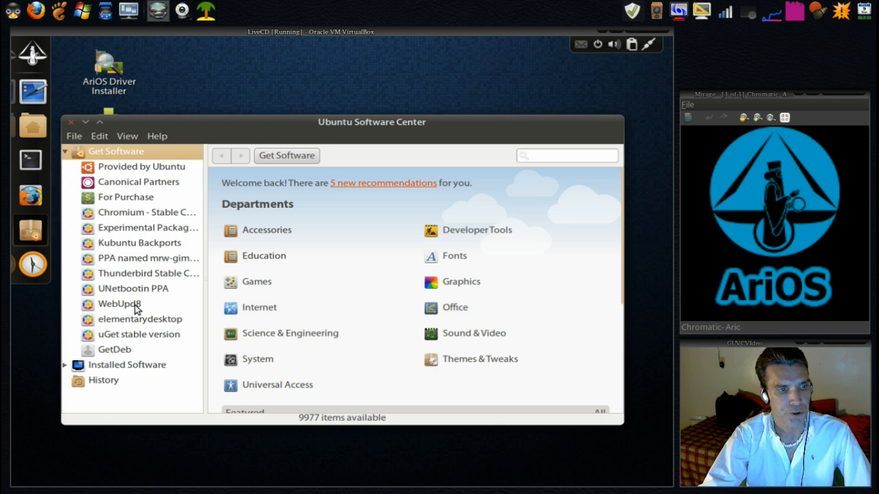
{"action": "left_click", "coordinate": [119, 304]}
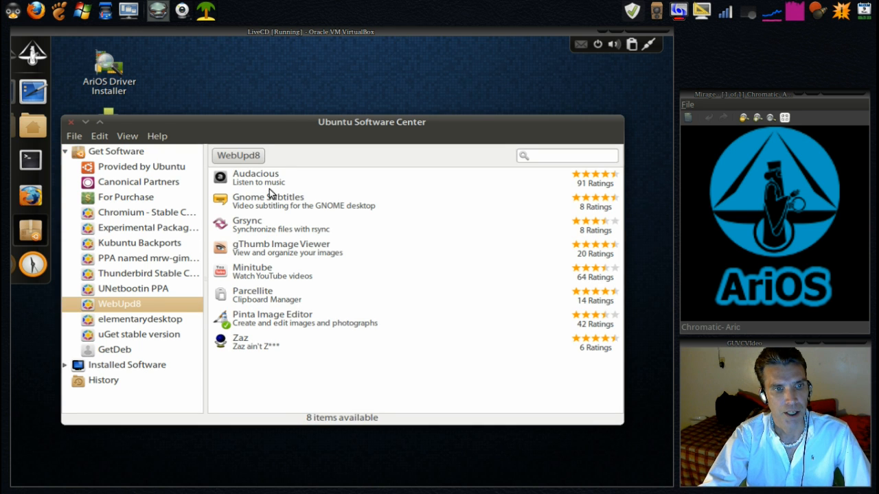
{"action": "mouse_move", "coordinate": [261, 276]}
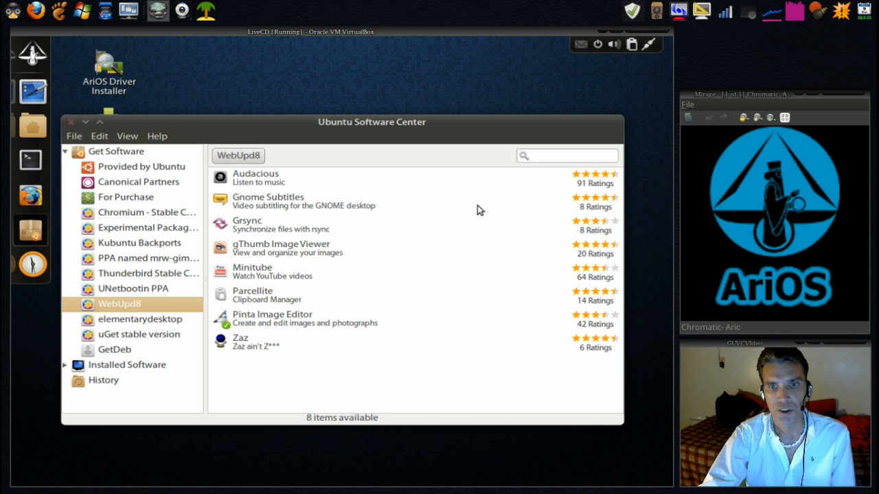
{"action": "mouse_move", "coordinate": [31, 125]}
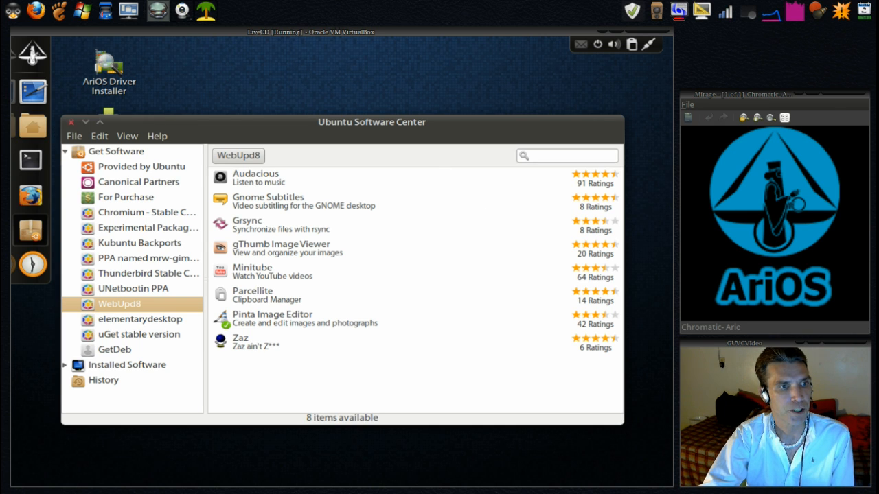
{"action": "left_click", "coordinate": [71, 121]}
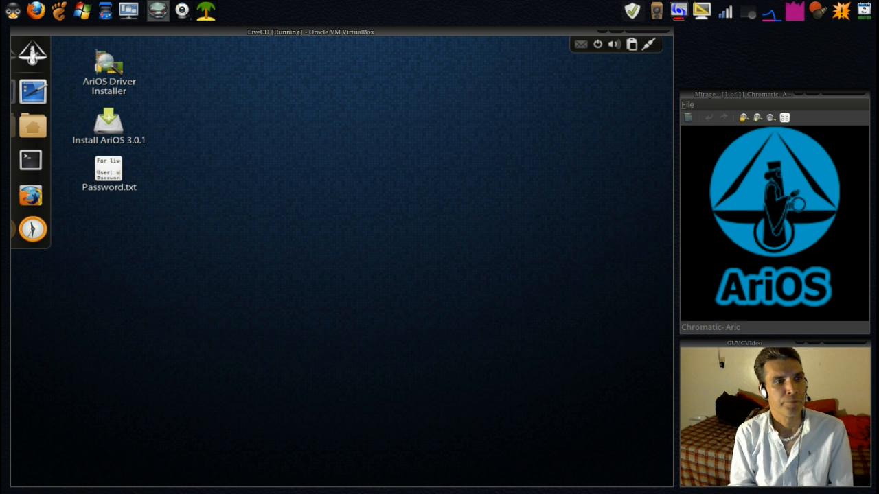